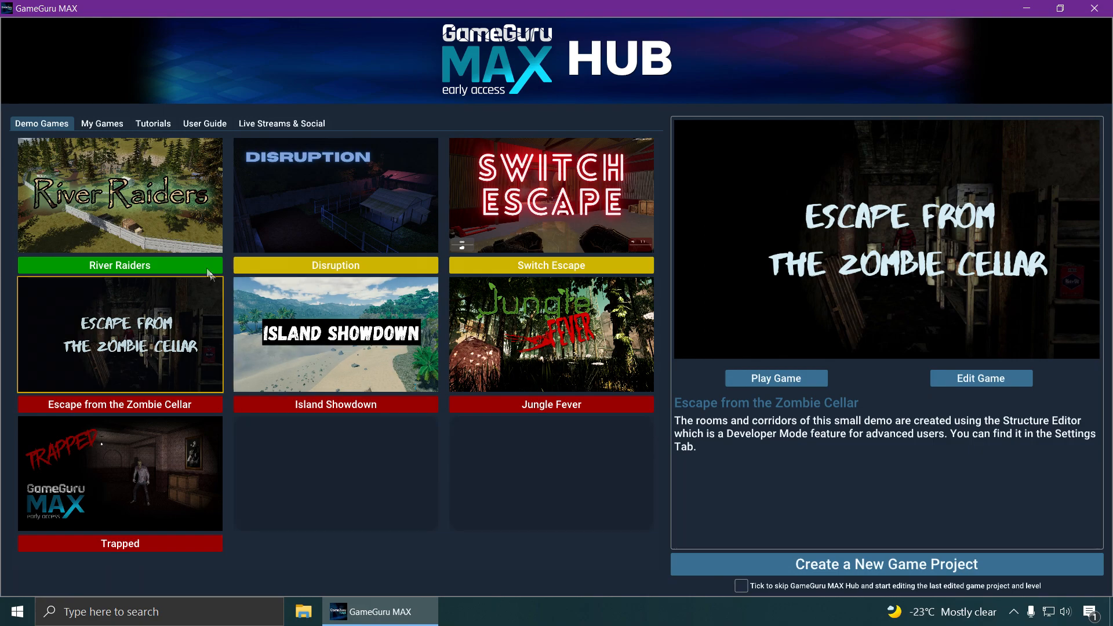
# Preview the demo games River Raiders, Disruption, Switch Escape, Island Showdown, Jungle Fever and Trapped
pyautogui.click(120, 196)
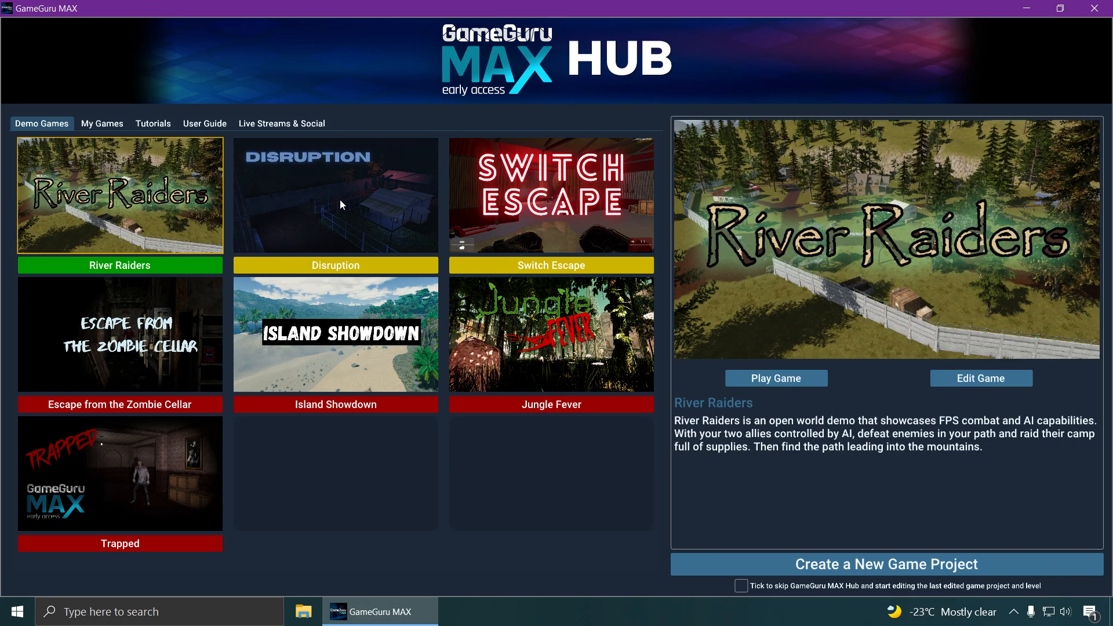
pyautogui.click(335, 194)
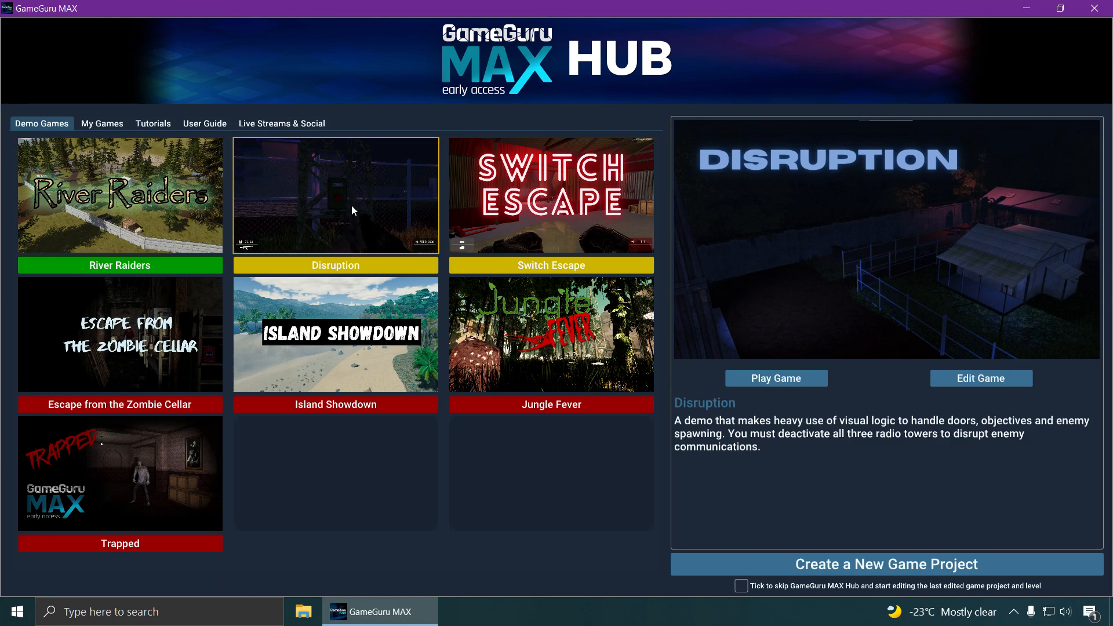
pyautogui.click(550, 195)
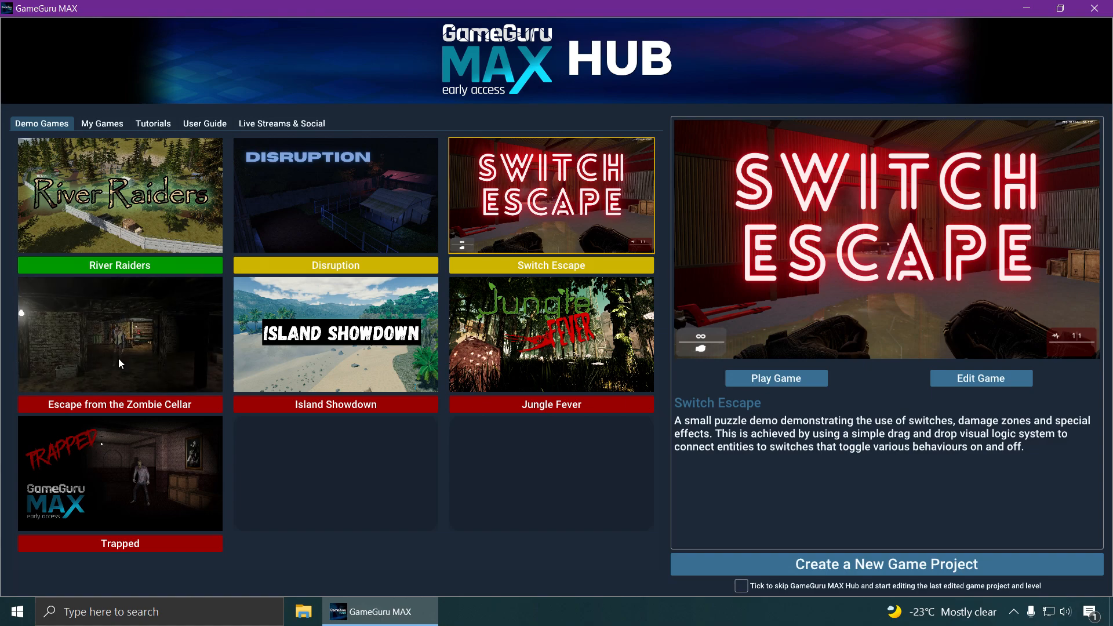
pyautogui.moveTo(154, 363)
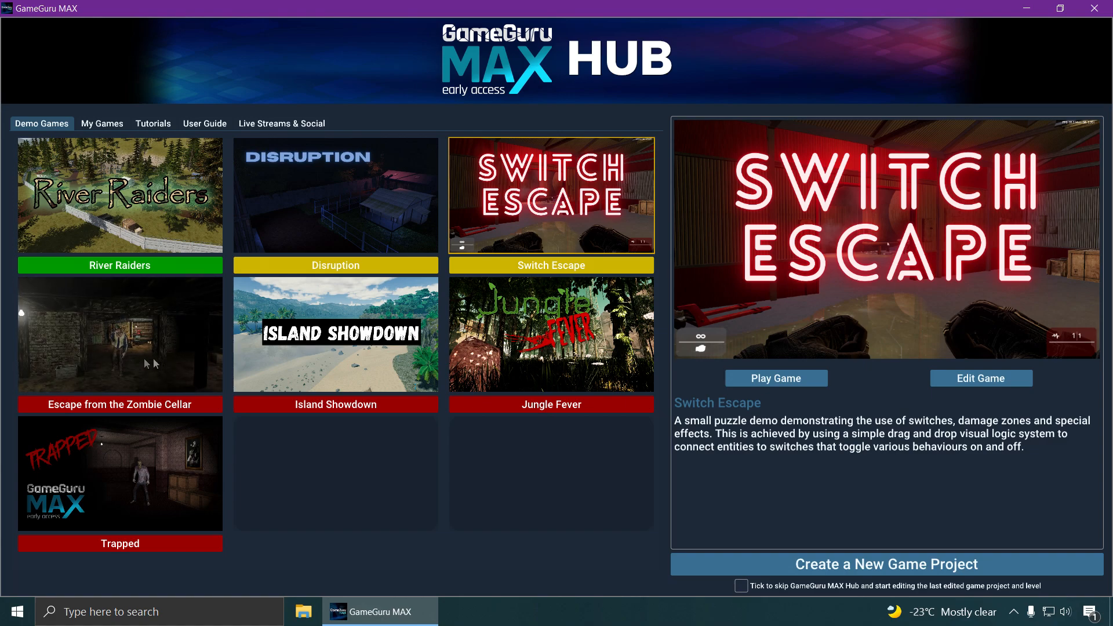
pyautogui.click(336, 334)
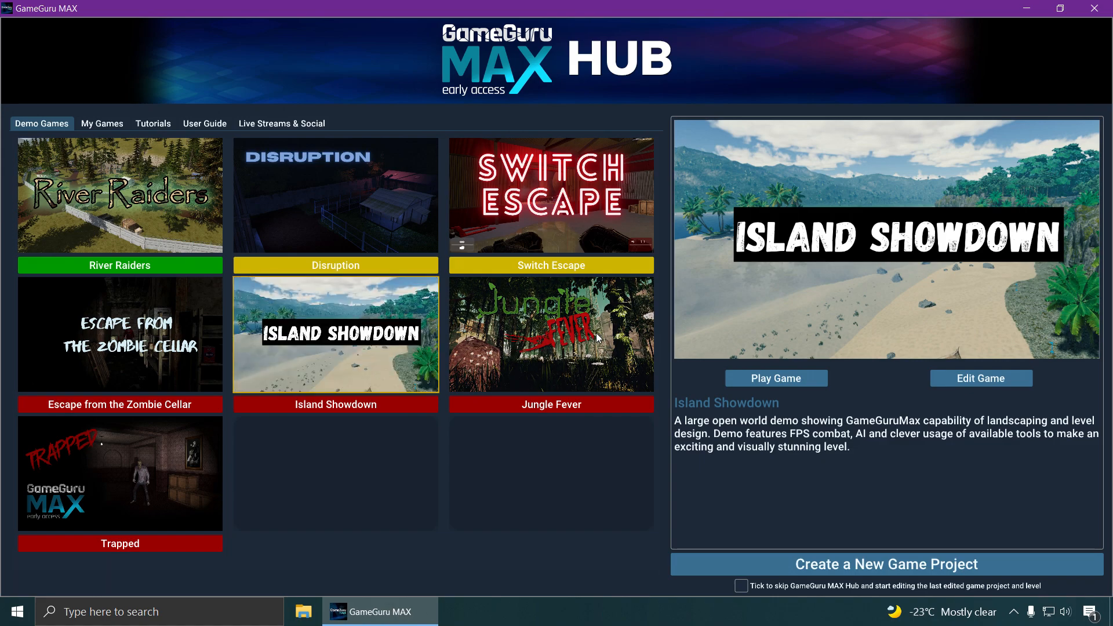
pyautogui.click(550, 334)
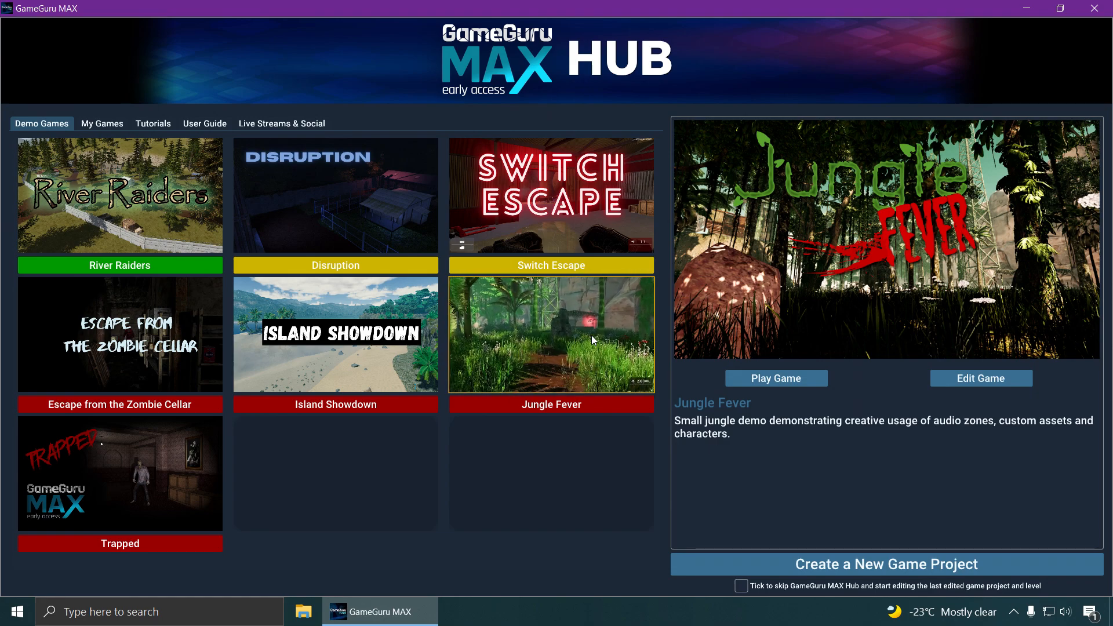
pyautogui.click(119, 473)
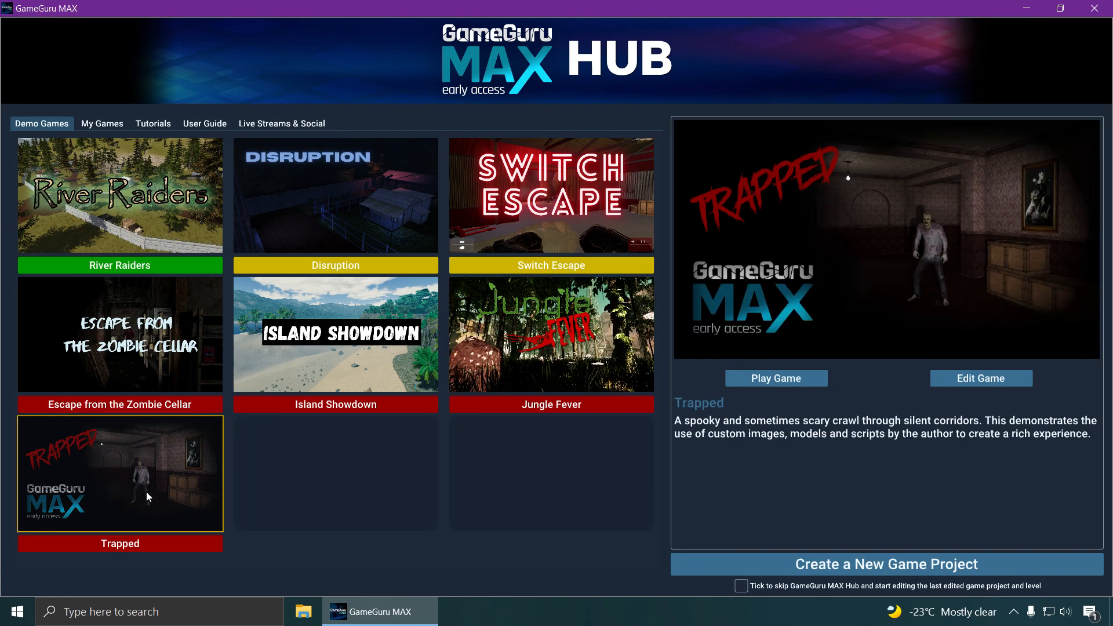
pyautogui.moveTo(293, 571)
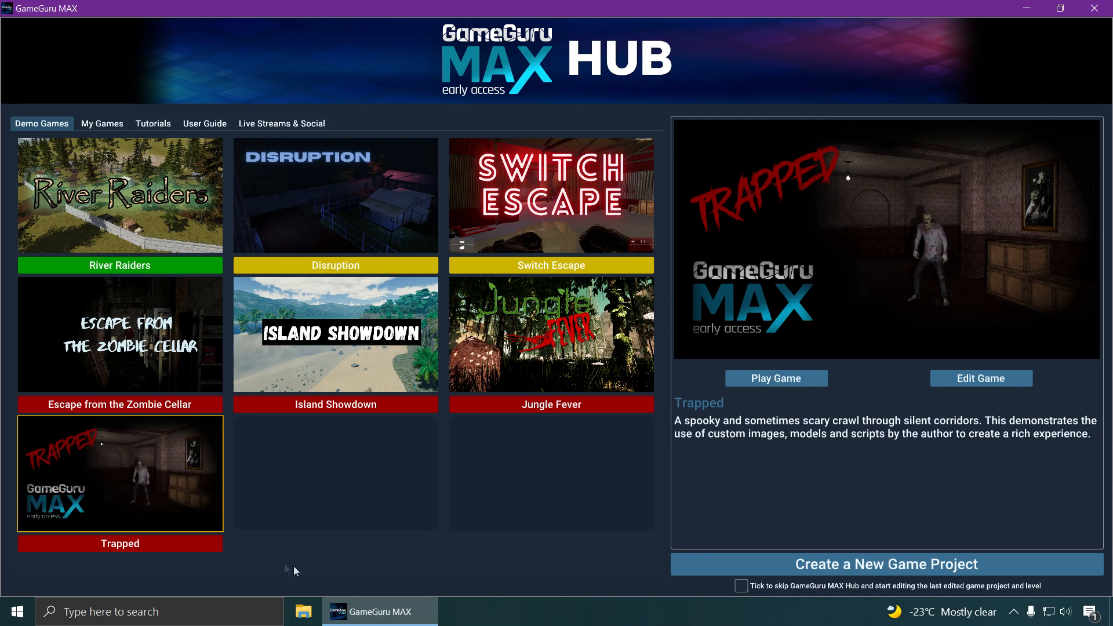
pyautogui.moveTo(555, 553)
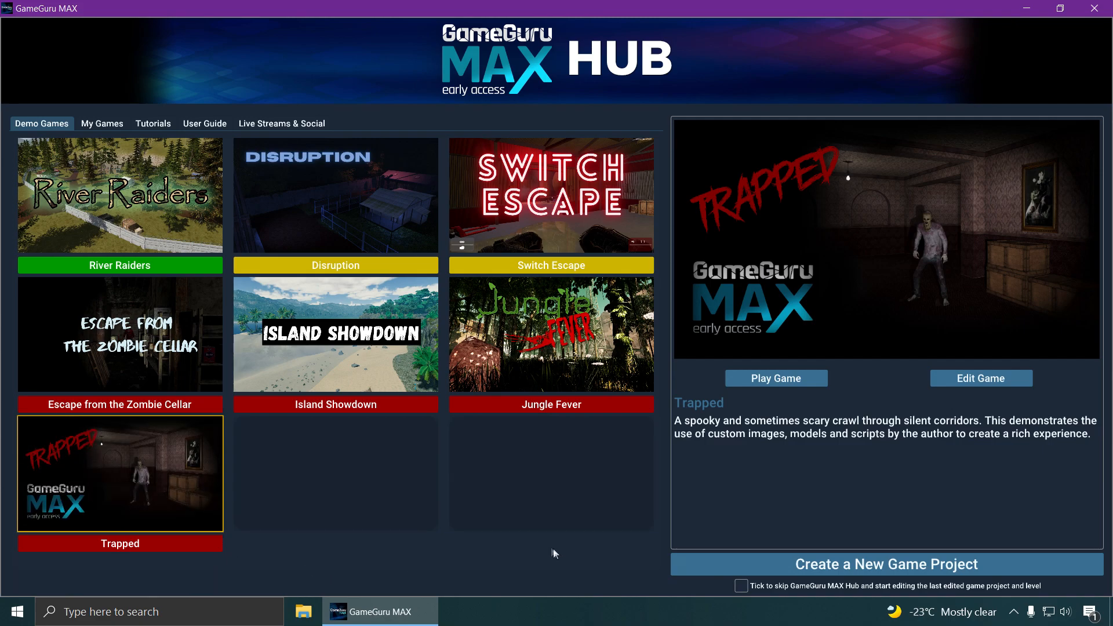
pyautogui.moveTo(600, 561)
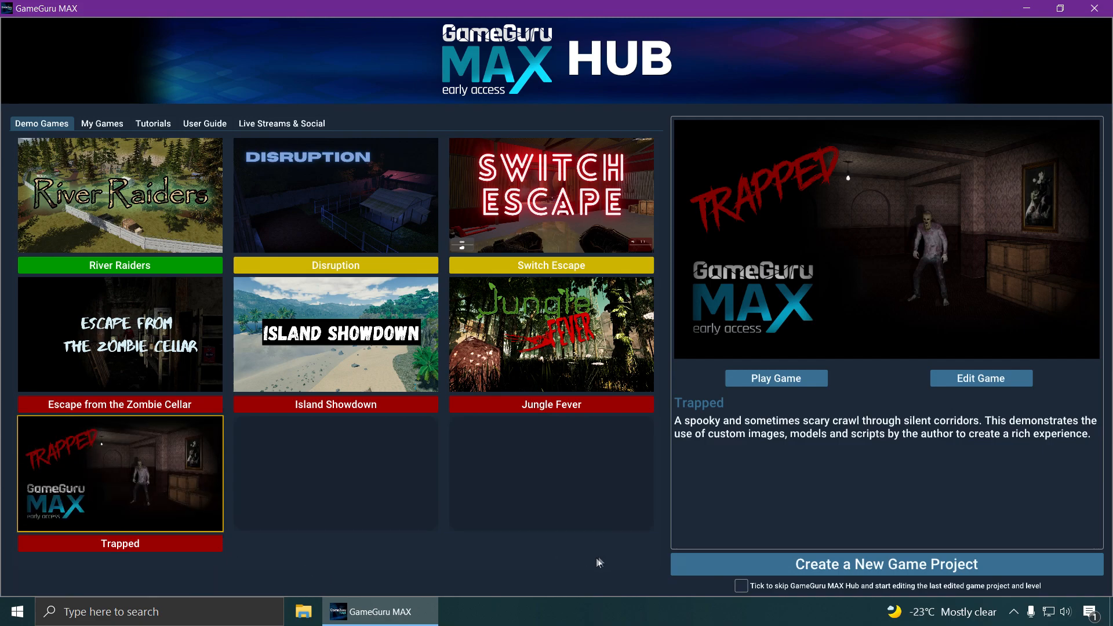
pyautogui.moveTo(638, 578)
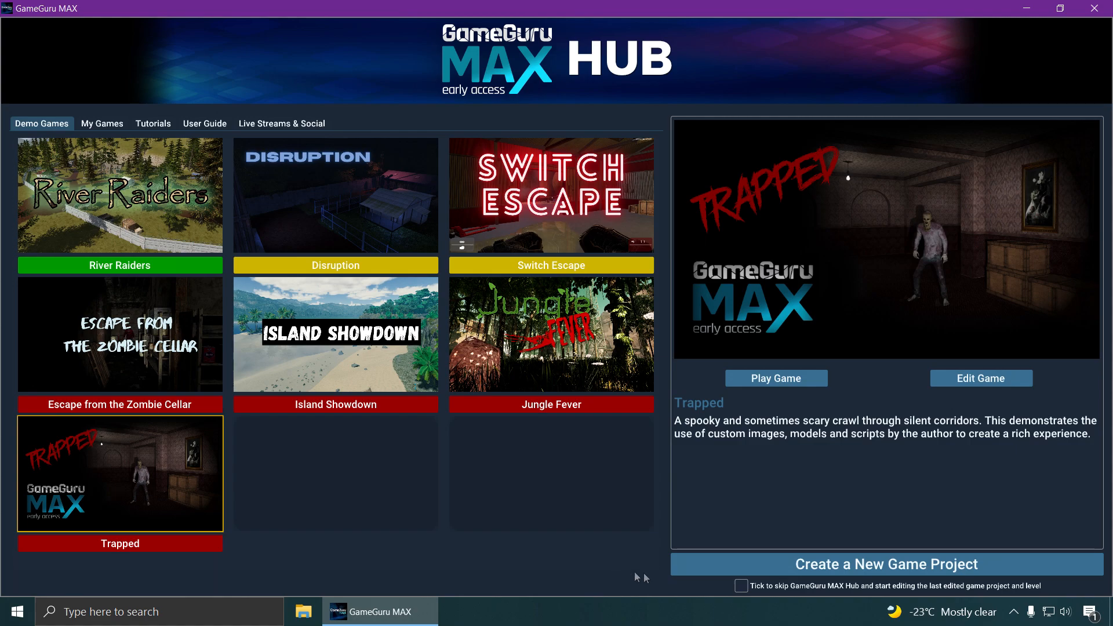
pyautogui.moveTo(586, 561)
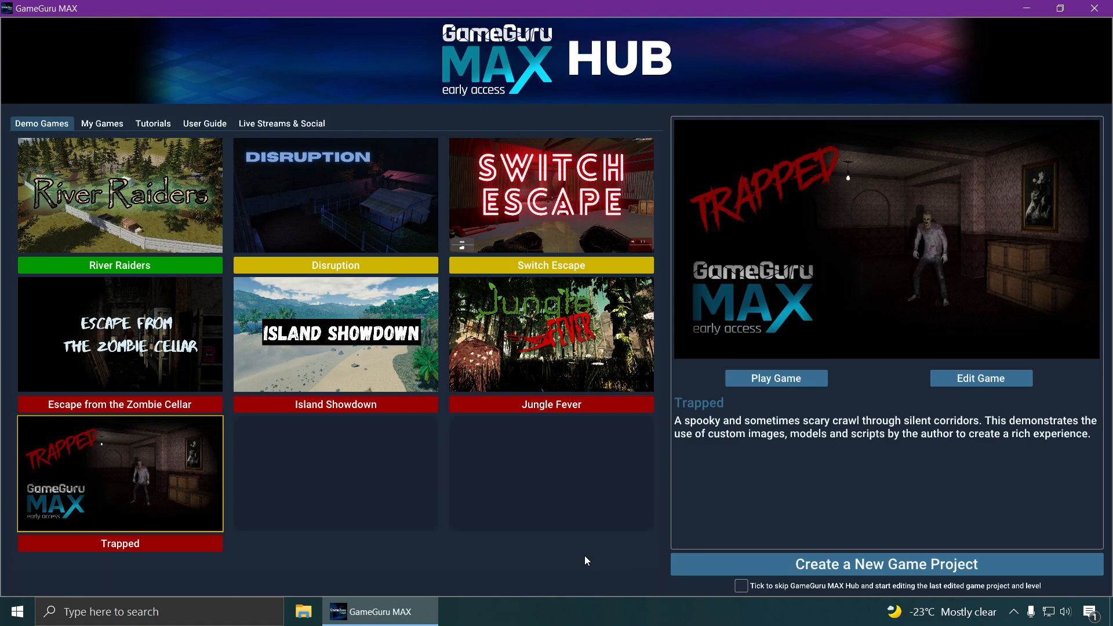
pyautogui.moveTo(589, 559)
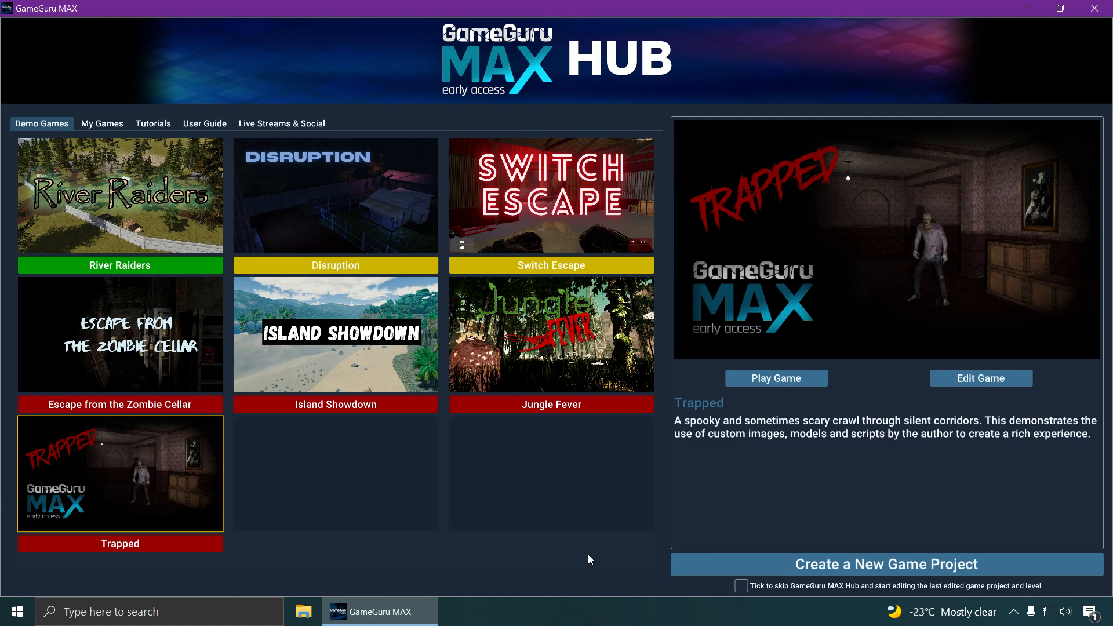
pyautogui.moveTo(866, 569)
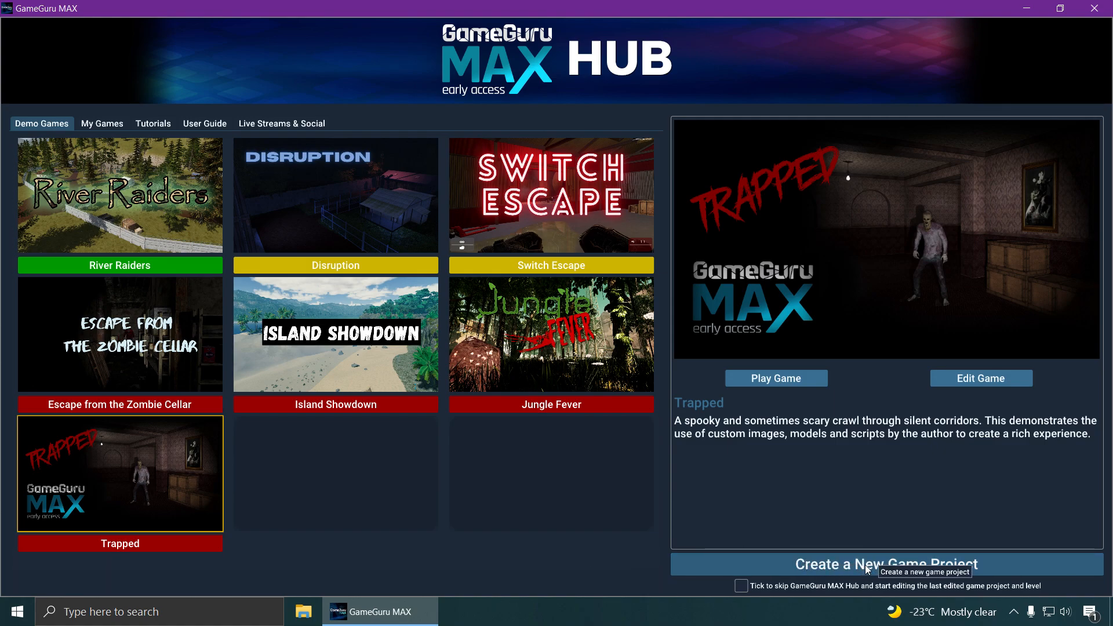
pyautogui.moveTo(537, 581)
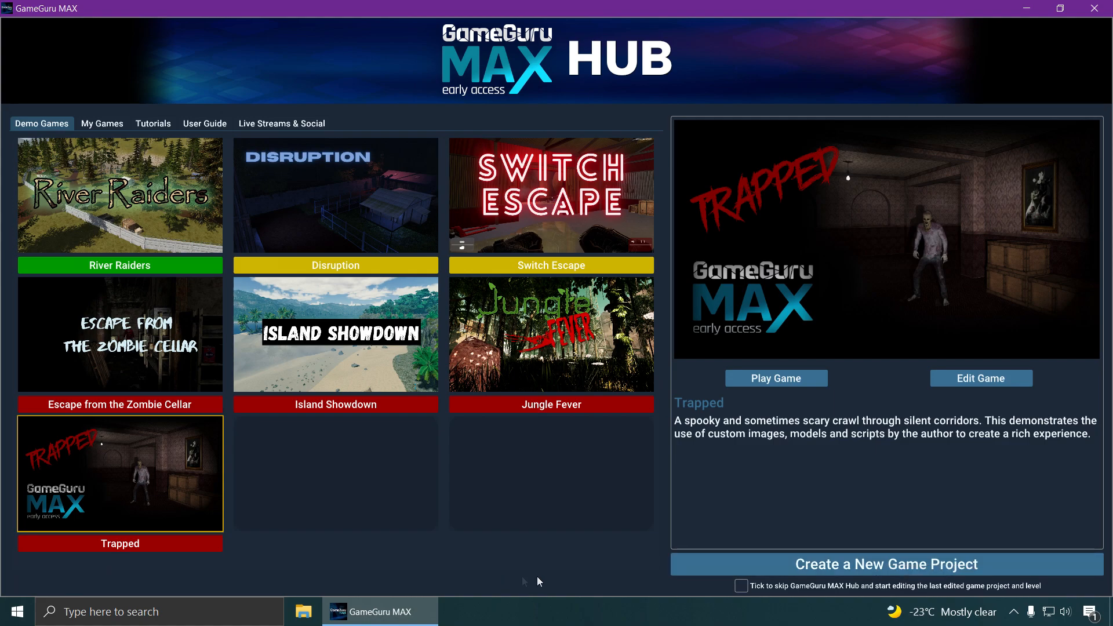
# Create a new game project named 'hh'
pyautogui.click(885, 564)
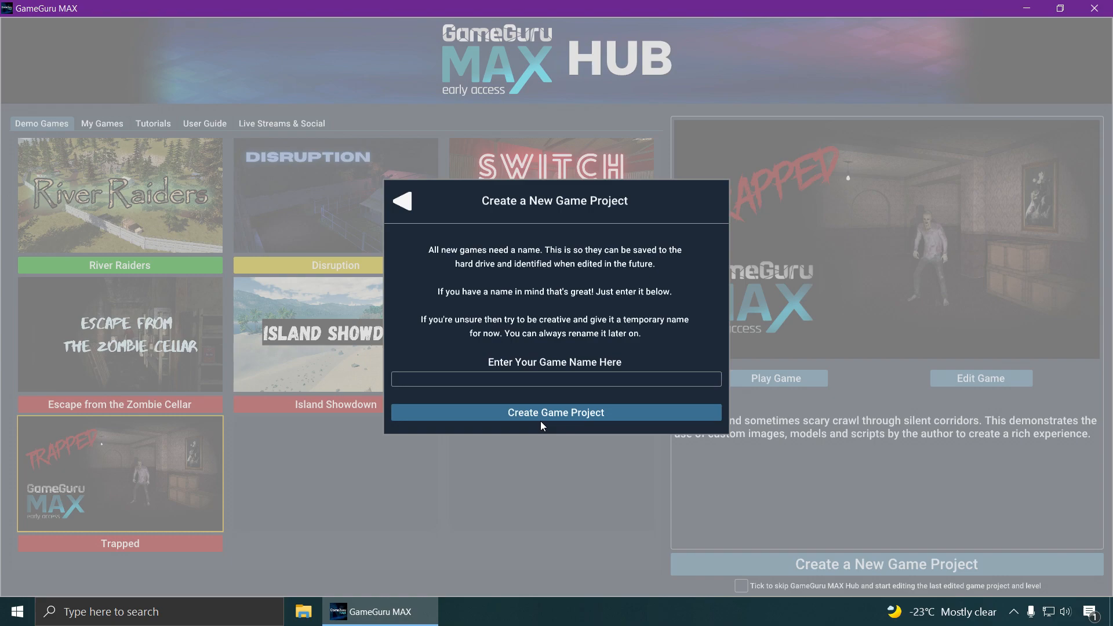
pyautogui.click(554, 378)
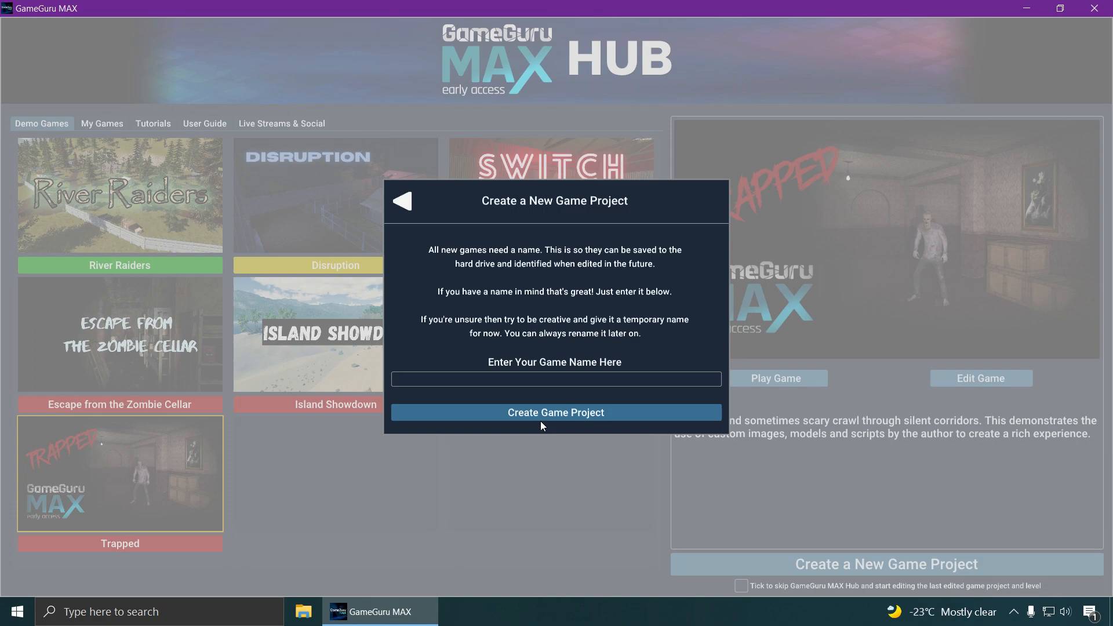
pyautogui.click(555, 378)
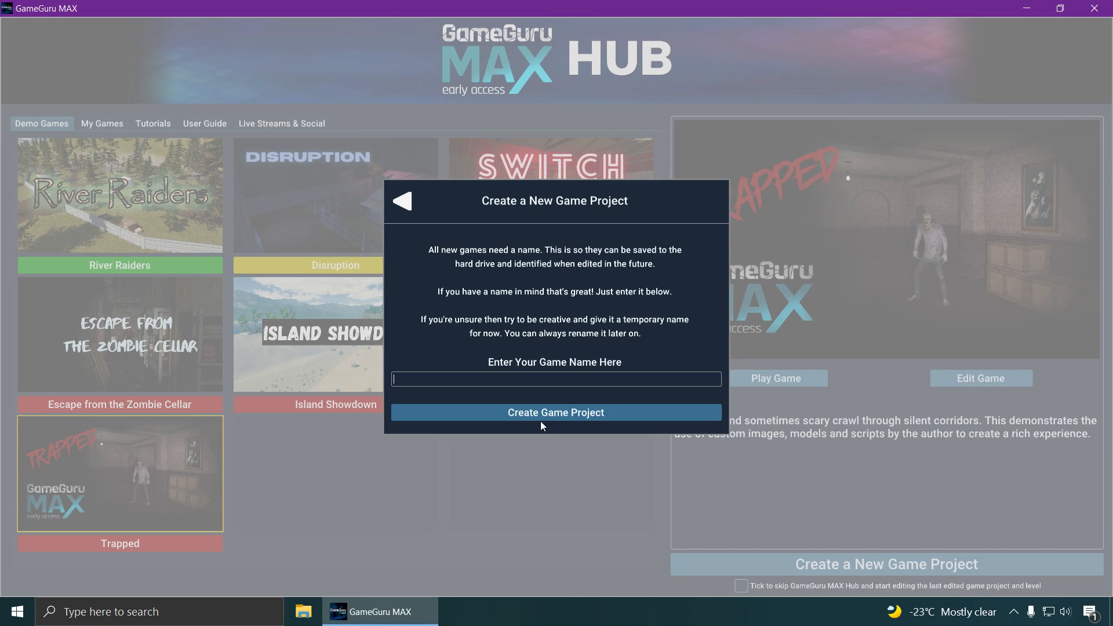
pyautogui.click(556, 413)
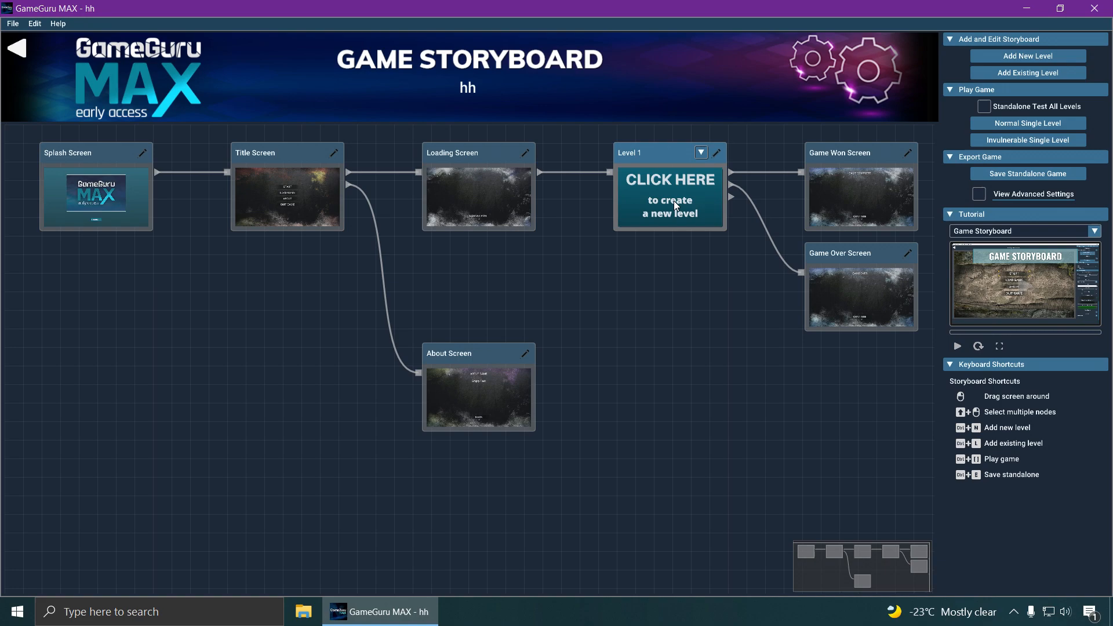
pyautogui.moveTo(502, 206)
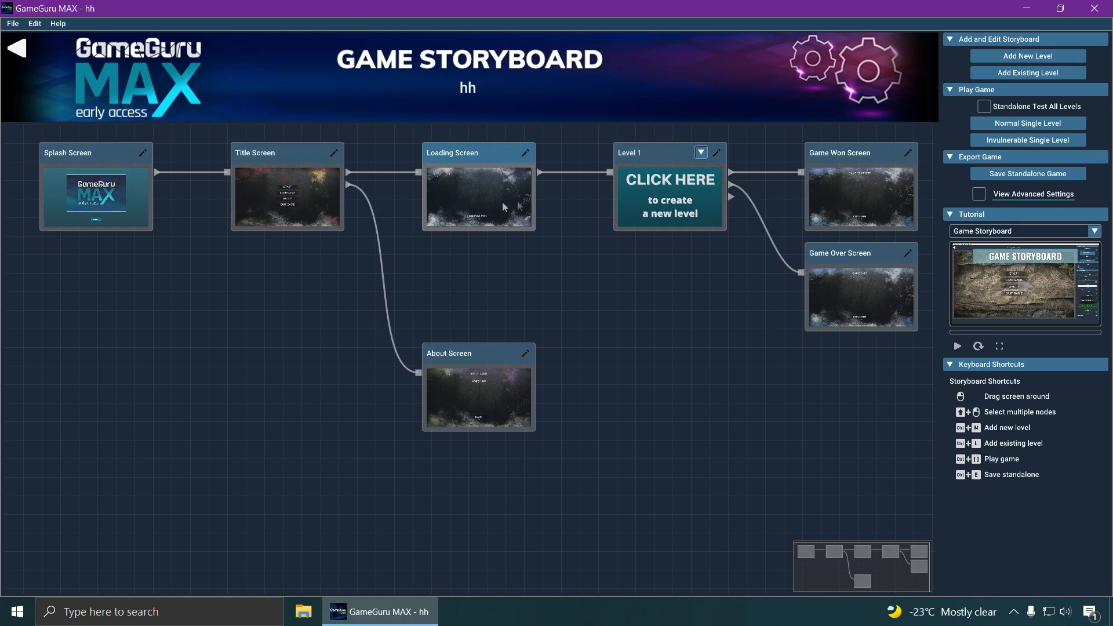
# Create Level 1 from the storyboard node, bringing up the terrain generator
pyautogui.click(668, 197)
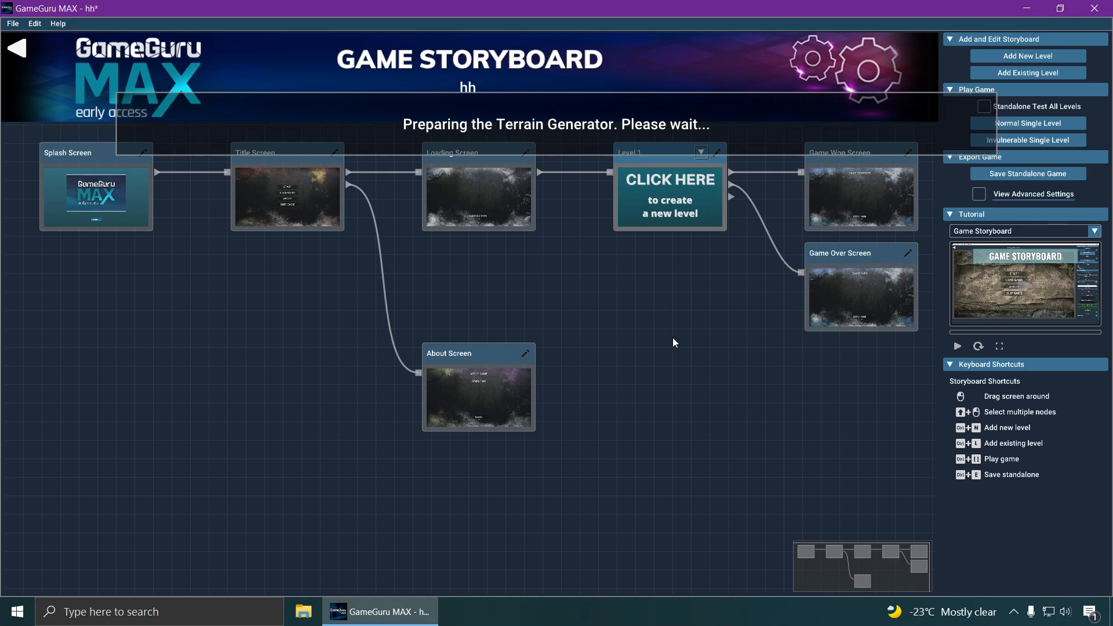
pyautogui.click(668, 195)
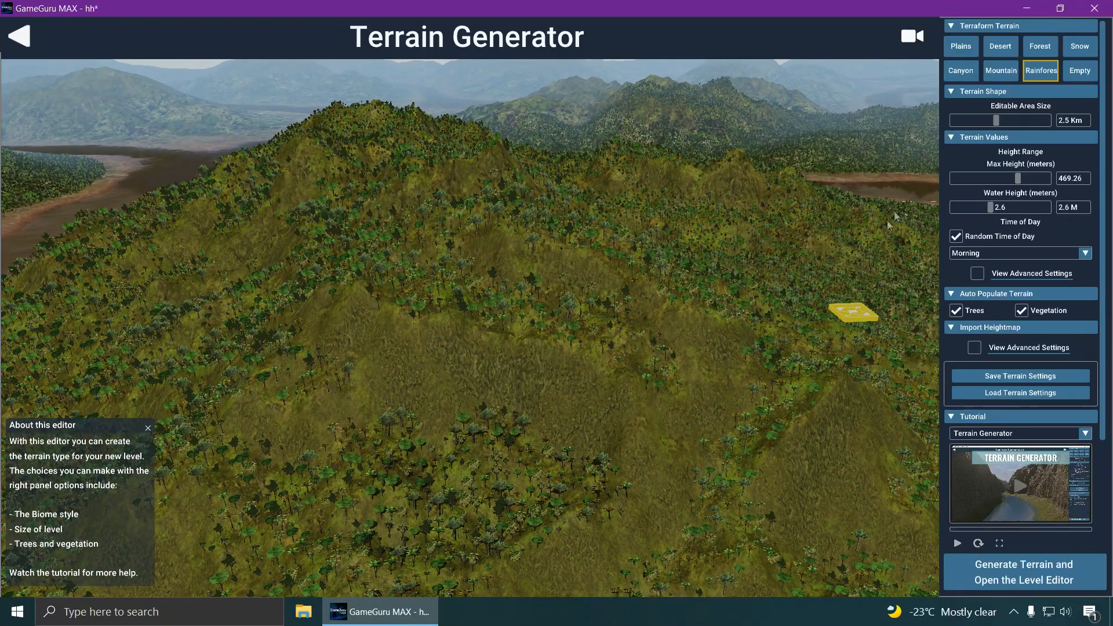
pyautogui.moveTo(960, 45)
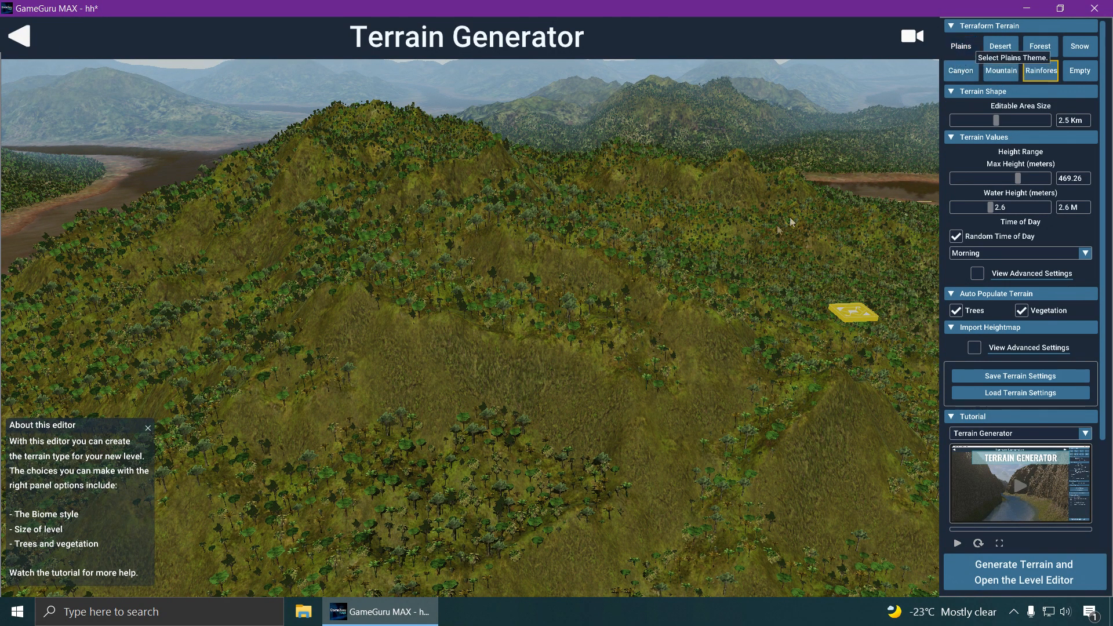
# Preview the Plains and Forest terrain presets, then switch the landscape to the Snow theme
pyautogui.click(960, 45)
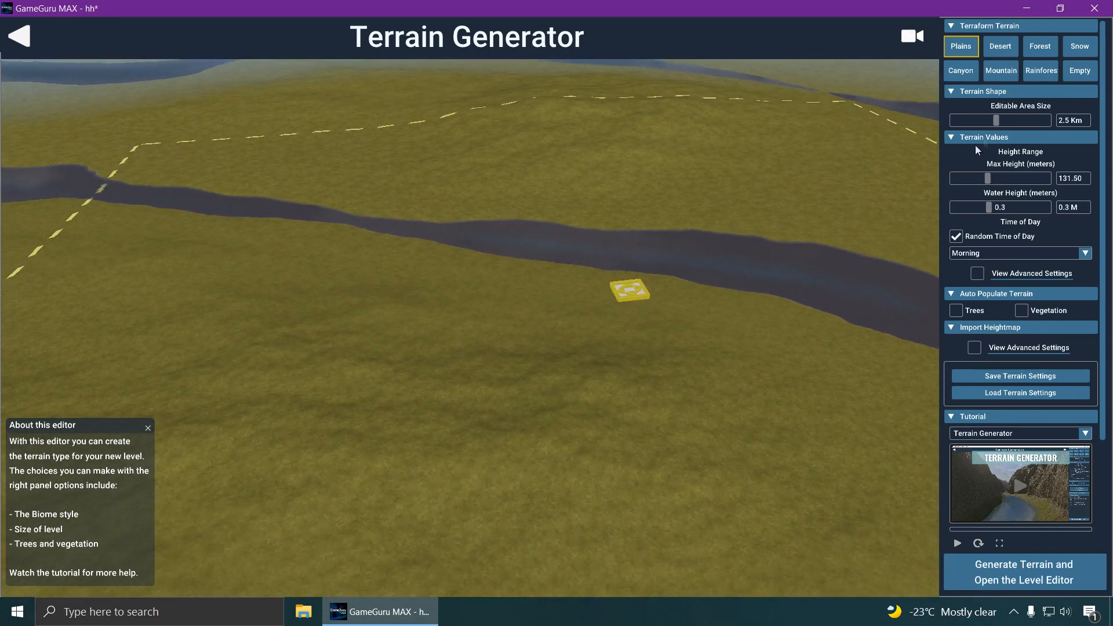
pyautogui.click(999, 45)
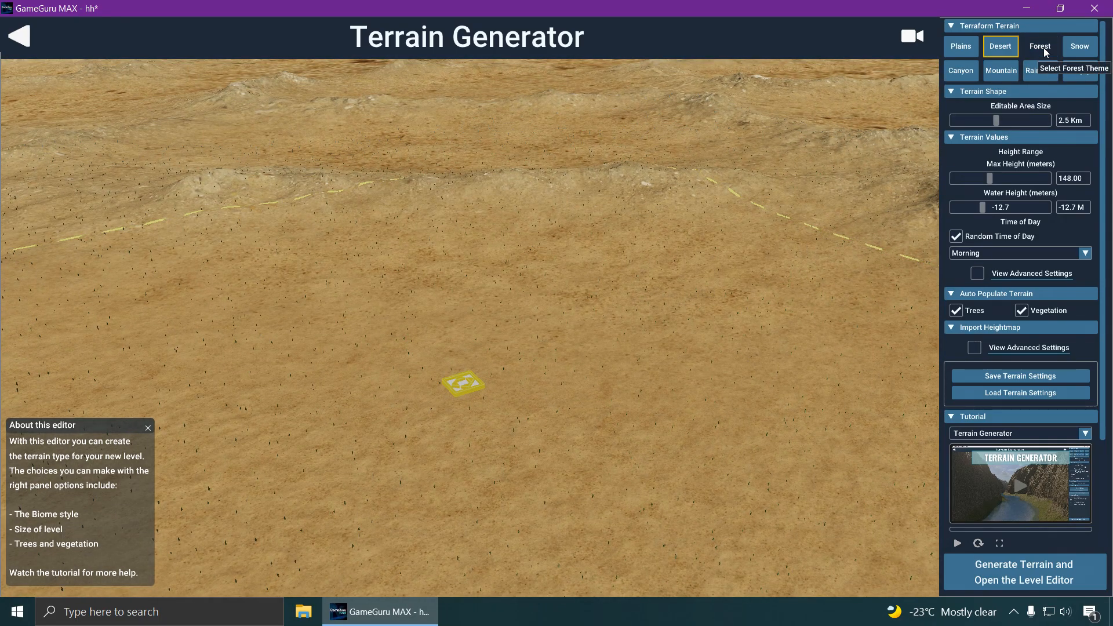
pyautogui.click(1039, 46)
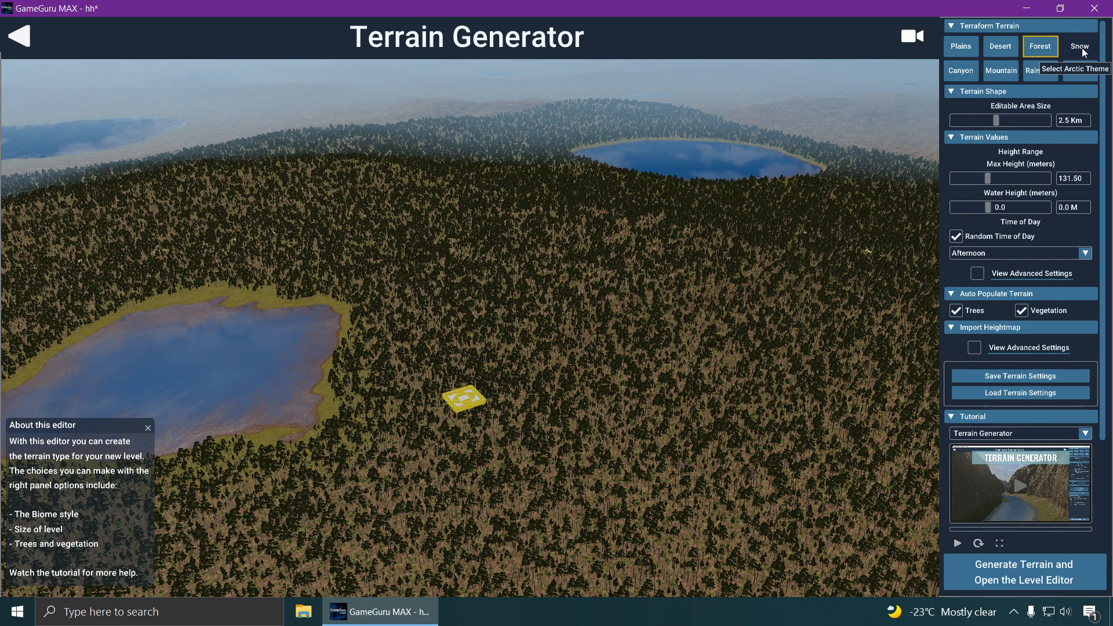
pyautogui.click(1080, 47)
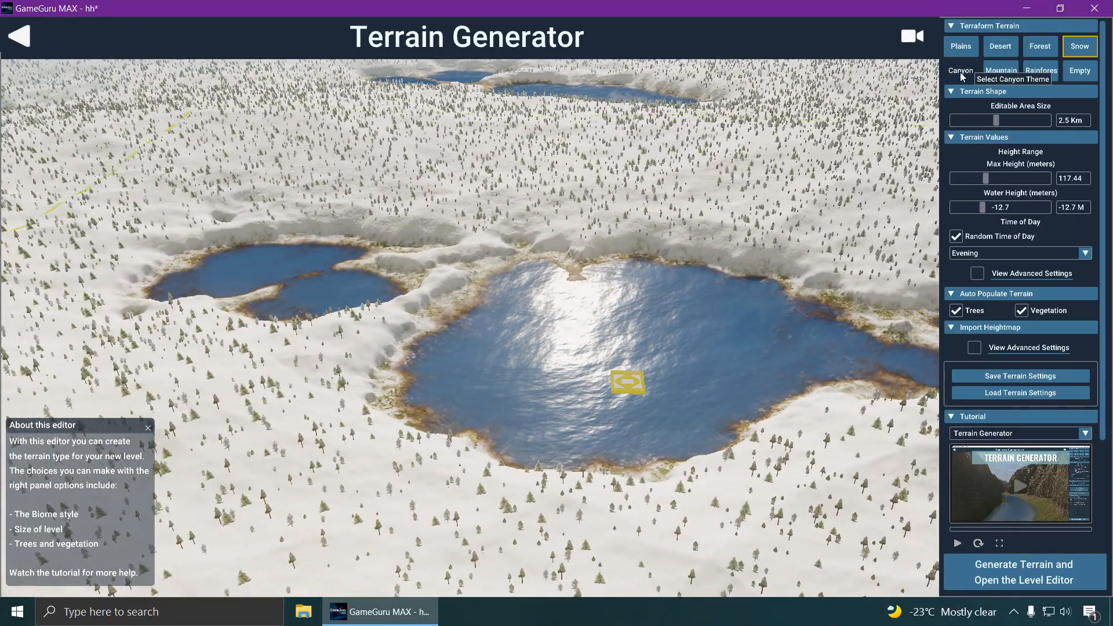
# Preview the Canyon, Mountain, Rainforest and Empty presets, then return to the Snow theme
pyautogui.click(960, 71)
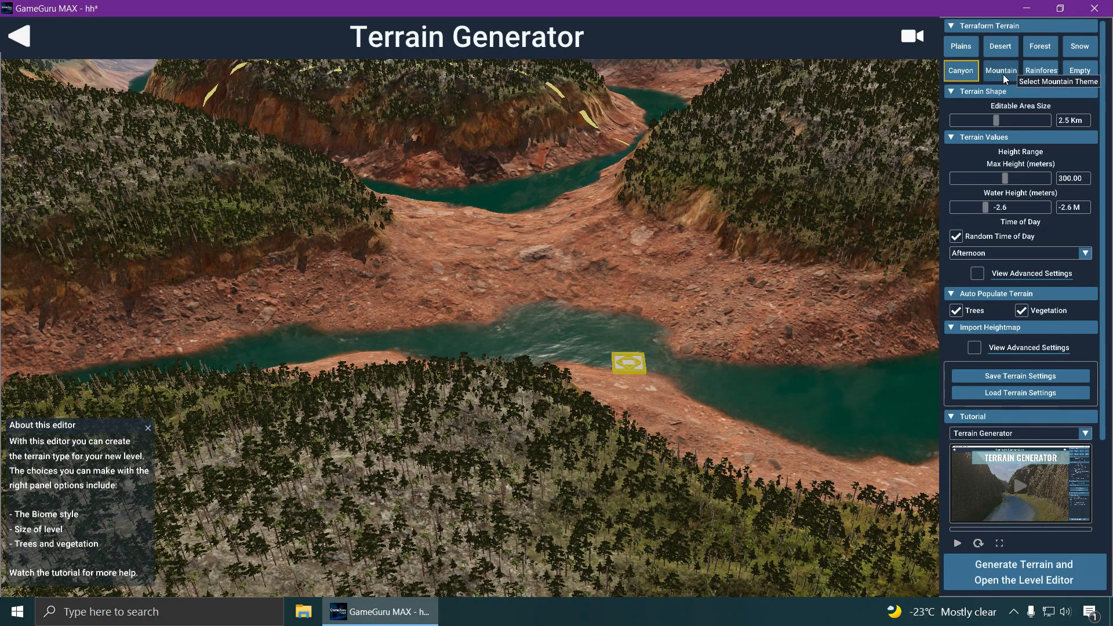
pyautogui.click(1001, 70)
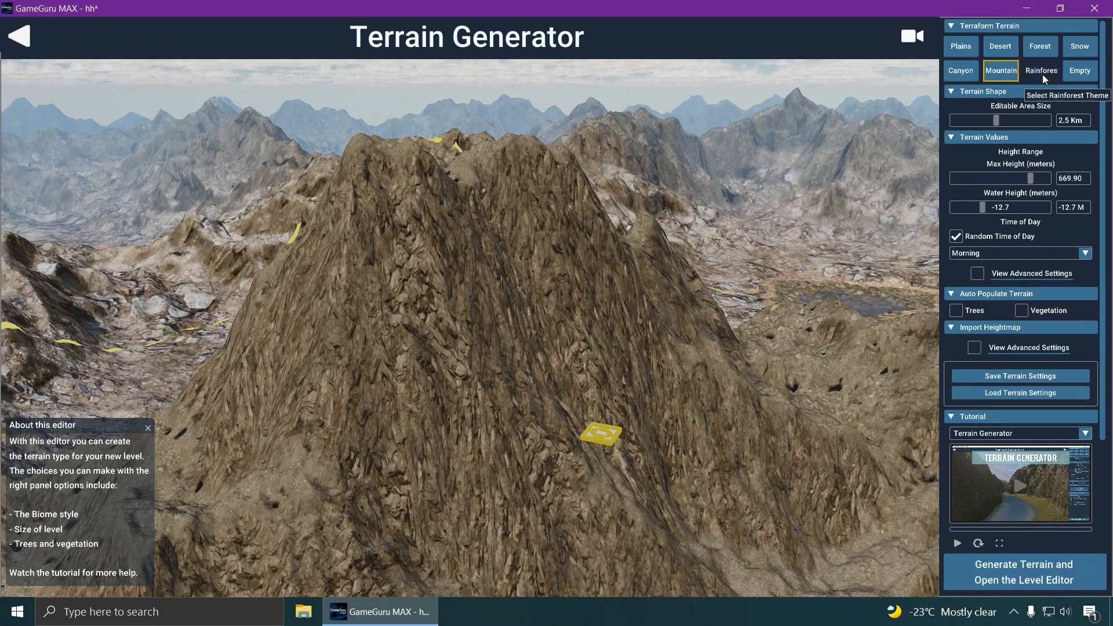
pyautogui.click(1040, 71)
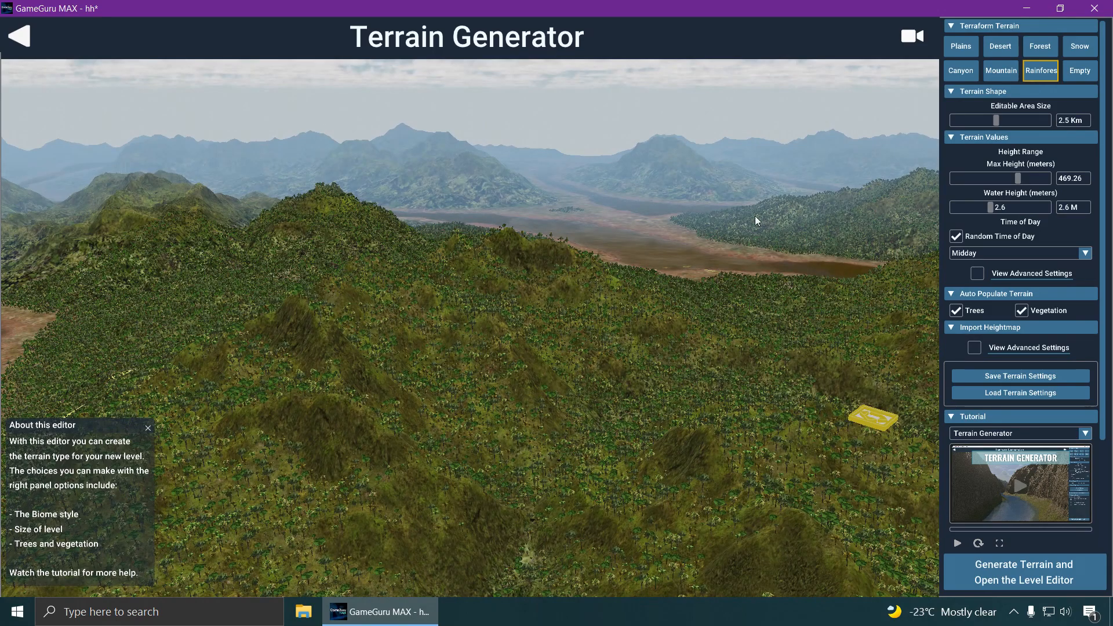
pyautogui.click(1079, 71)
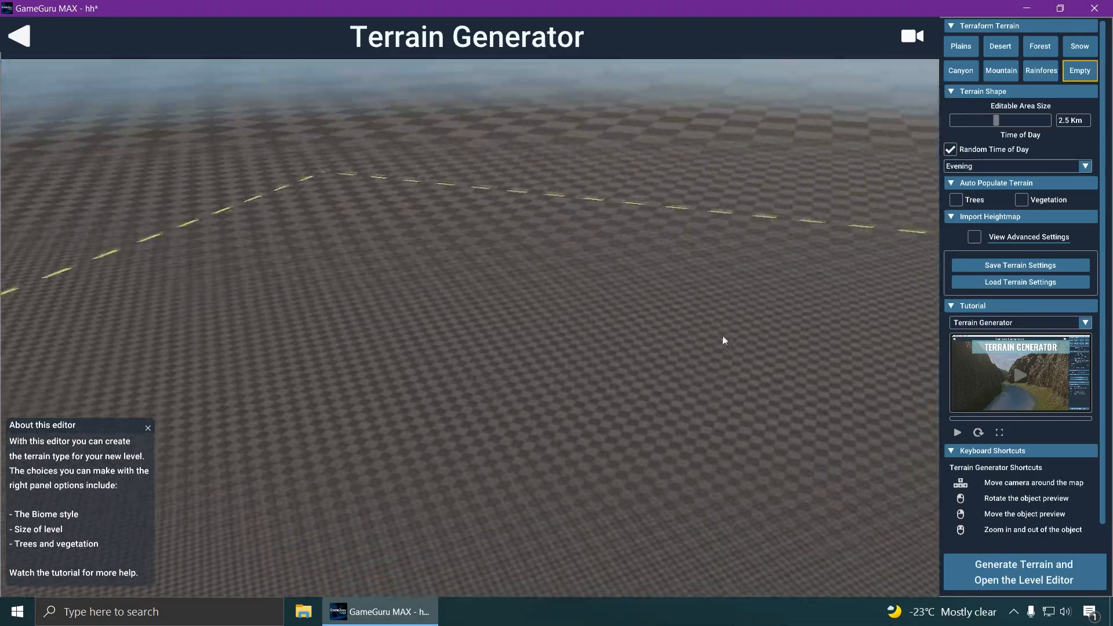
pyautogui.click(1080, 45)
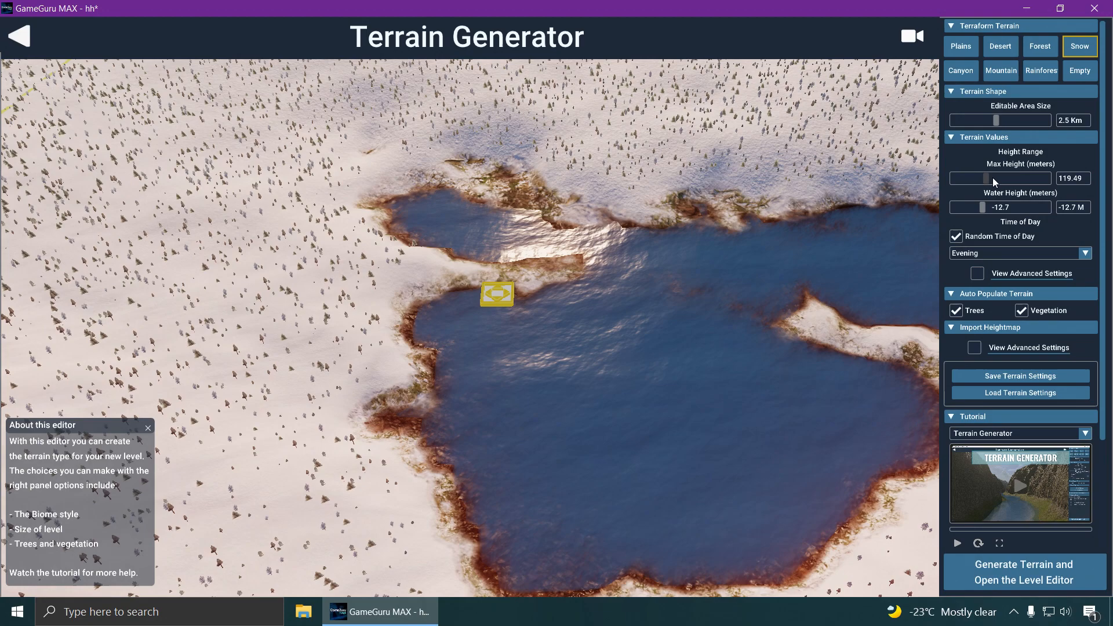
# Set Max Height to 192.08, Water Height to 19.5 and Editable Area Size to 1.8 km
pyautogui.moveTo(986, 178); pyautogui.dragTo(1016, 179)
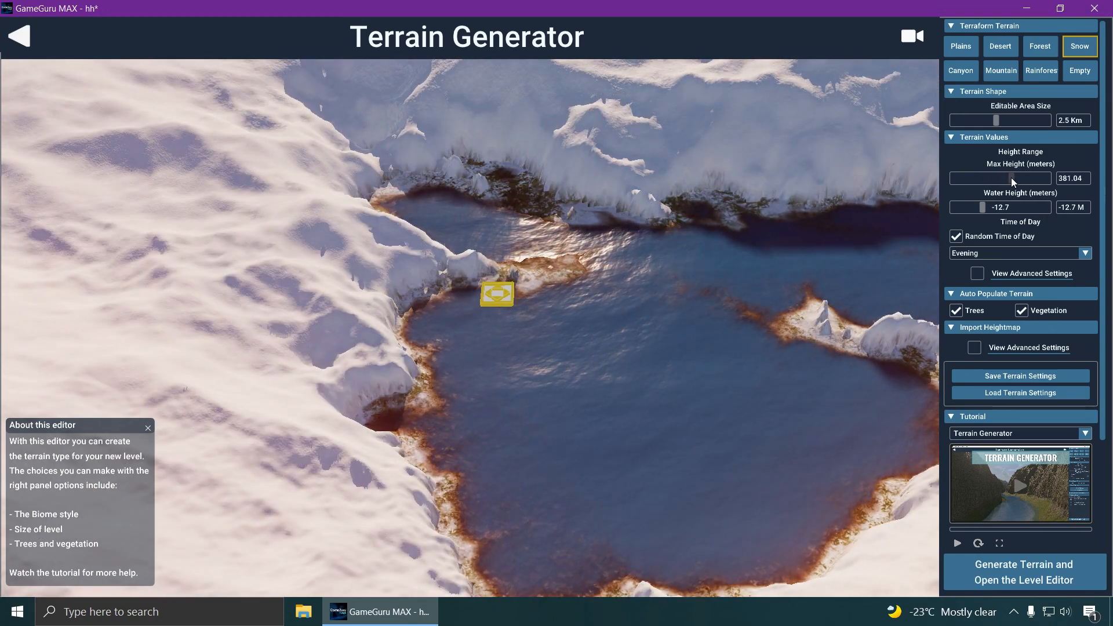
pyautogui.moveTo(1016, 178); pyautogui.dragTo(1004, 178)
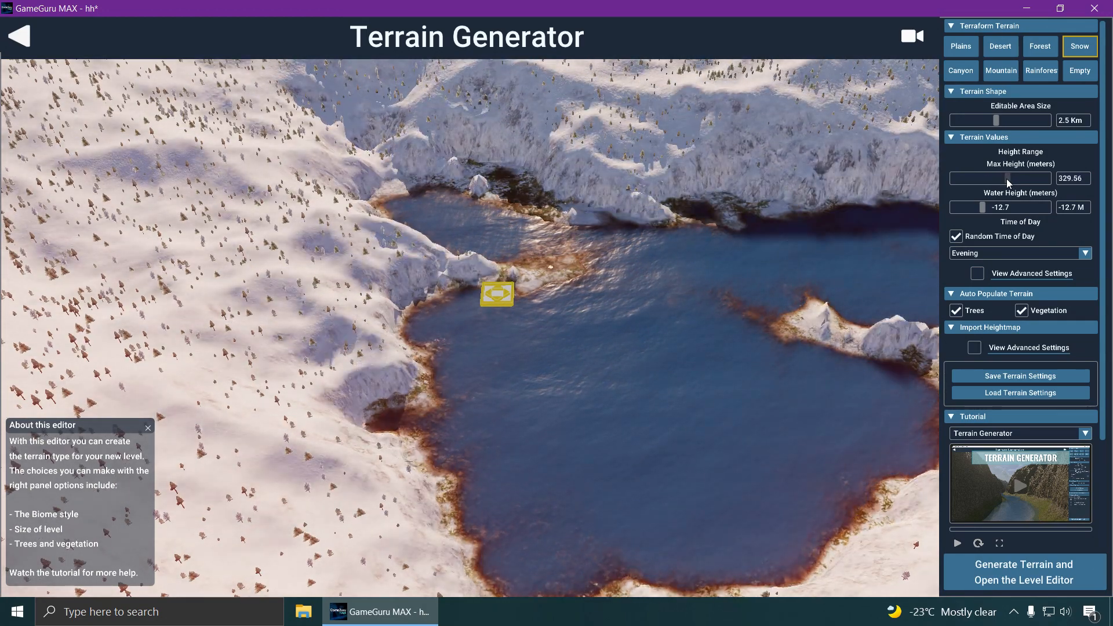
pyautogui.moveTo(1008, 178); pyautogui.dragTo(989, 179)
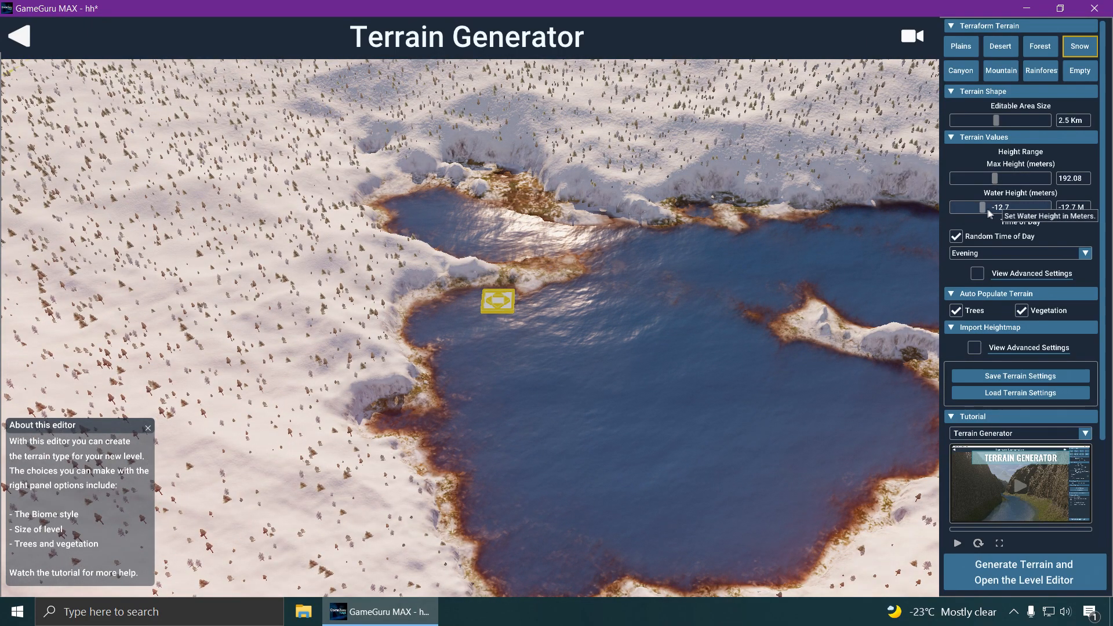
pyautogui.moveTo(984, 207); pyautogui.dragTo(1007, 208)
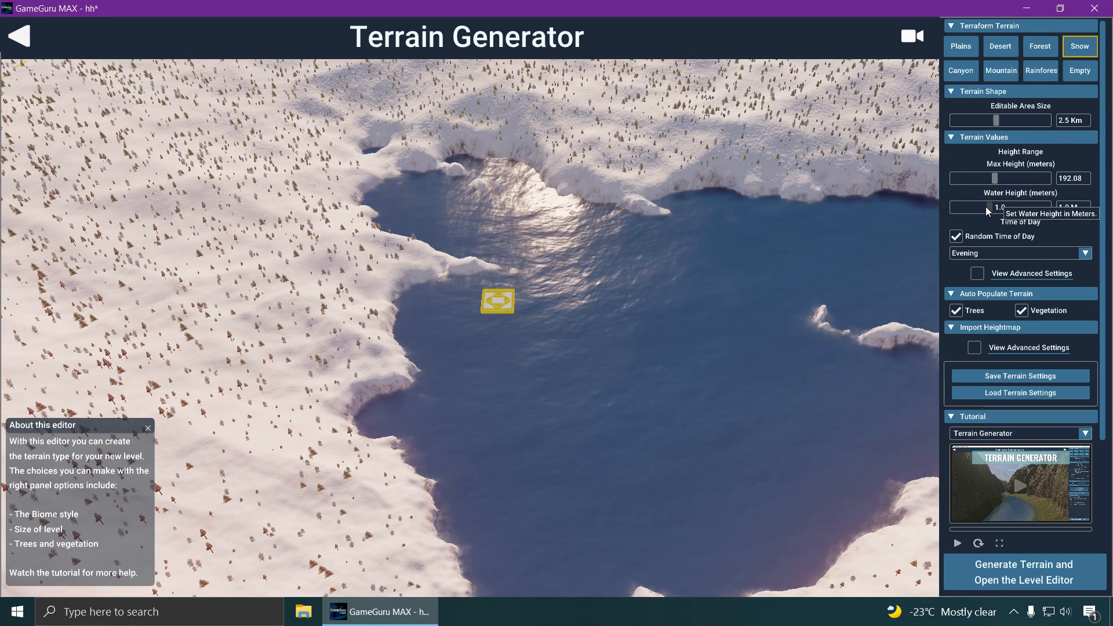
pyautogui.moveTo(994, 208); pyautogui.dragTo(963, 208)
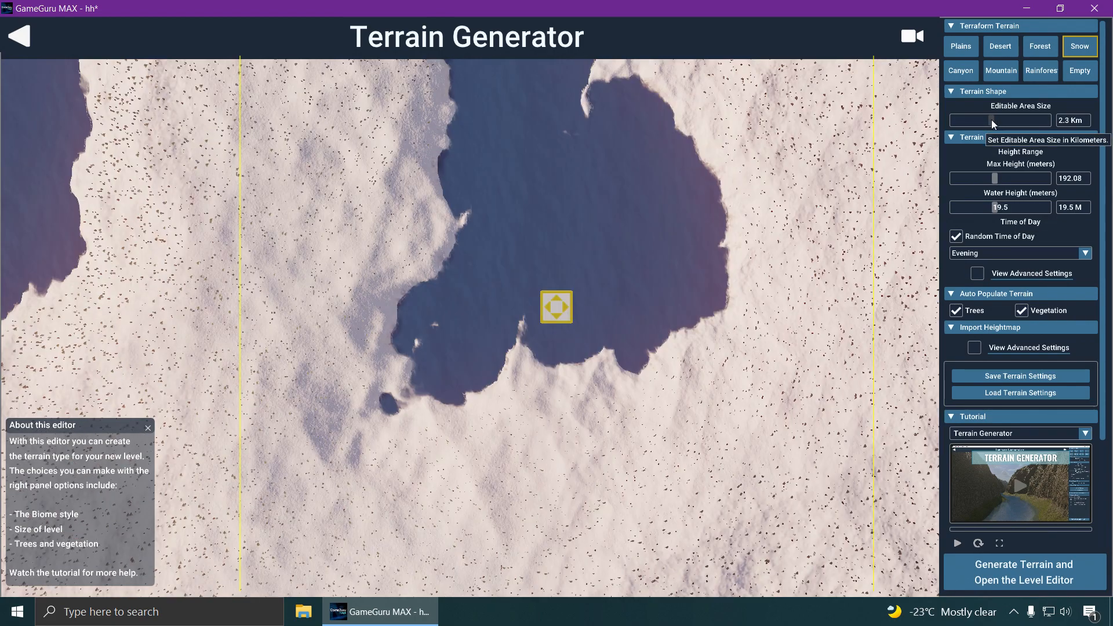
pyautogui.moveTo(1000, 120); pyautogui.dragTo(986, 119)
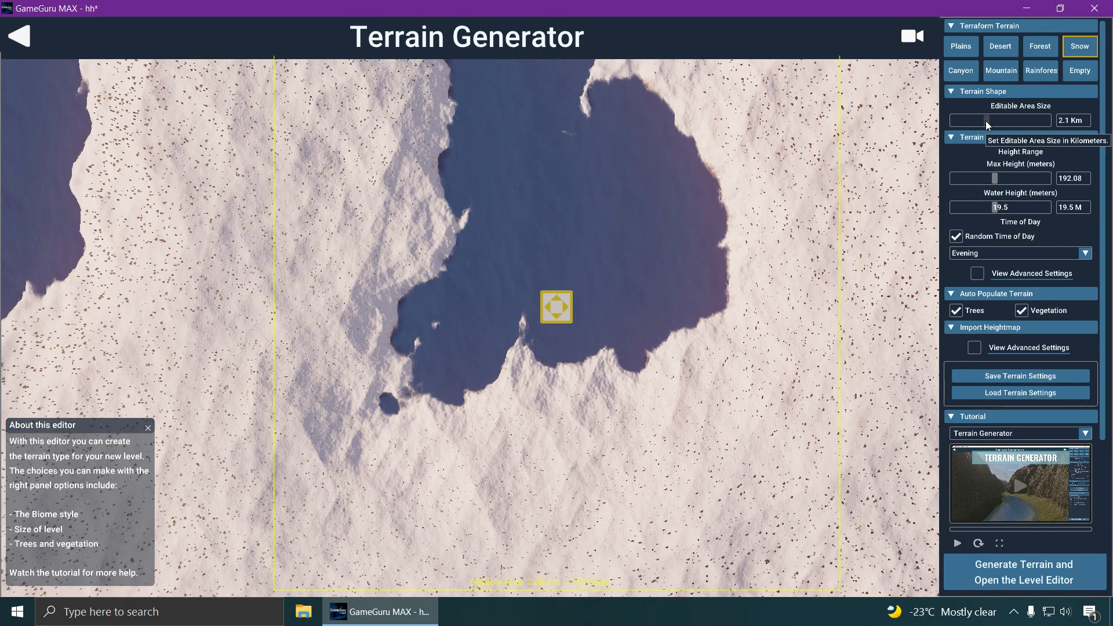
pyautogui.moveTo(994, 120); pyautogui.dragTo(977, 120)
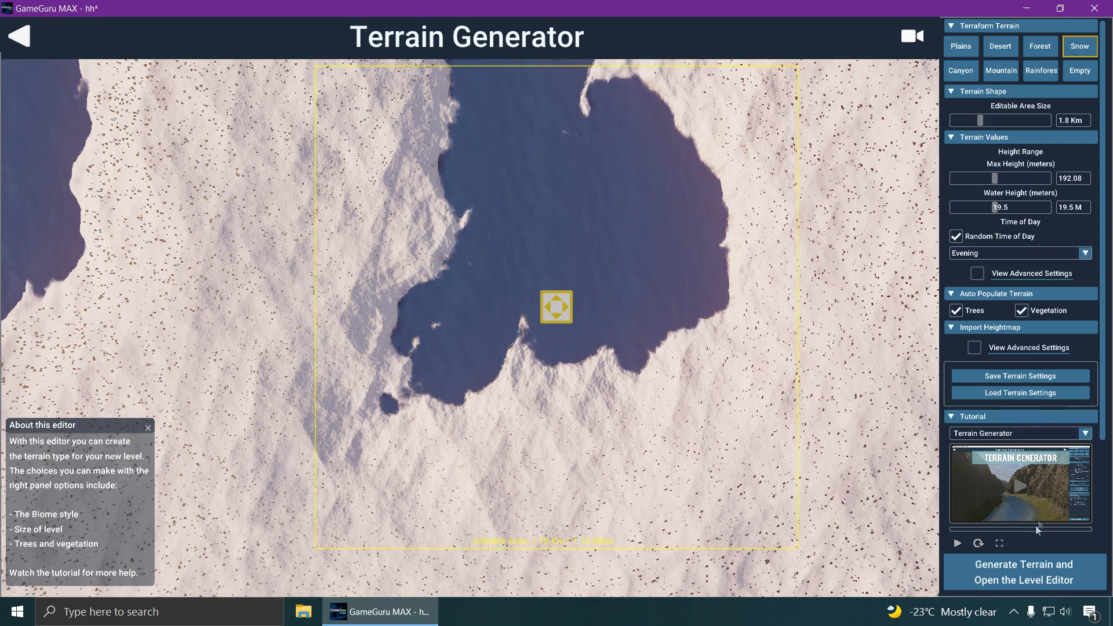
pyautogui.moveTo(1036, 567)
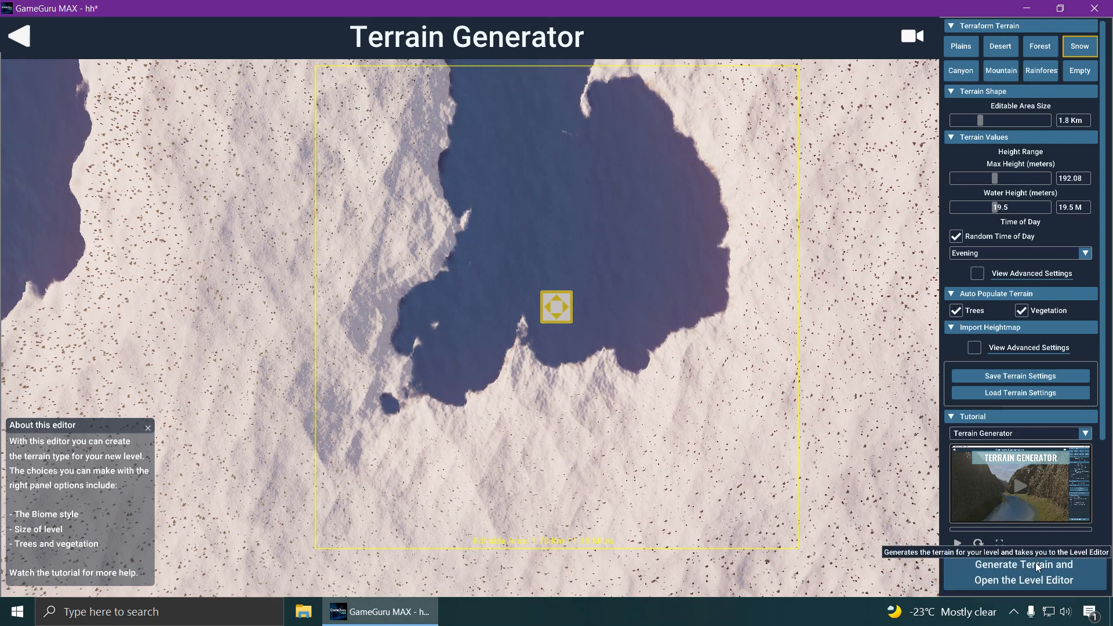
# Generate the terrain and save the new level as 'snow1' for editing
pyautogui.click(1023, 572)
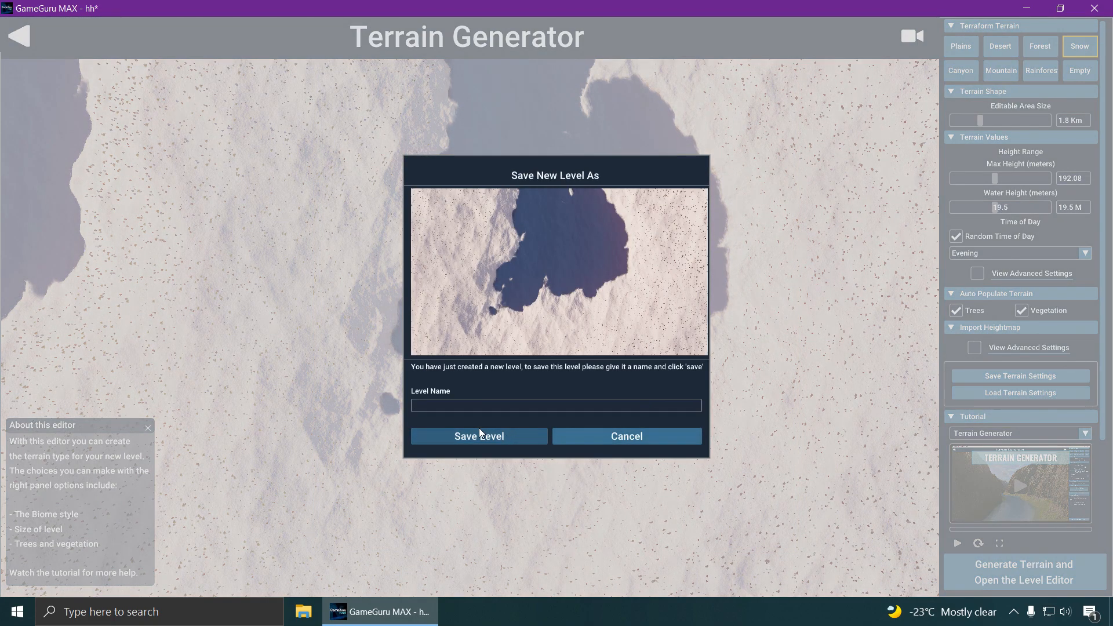
pyautogui.click(556, 406)
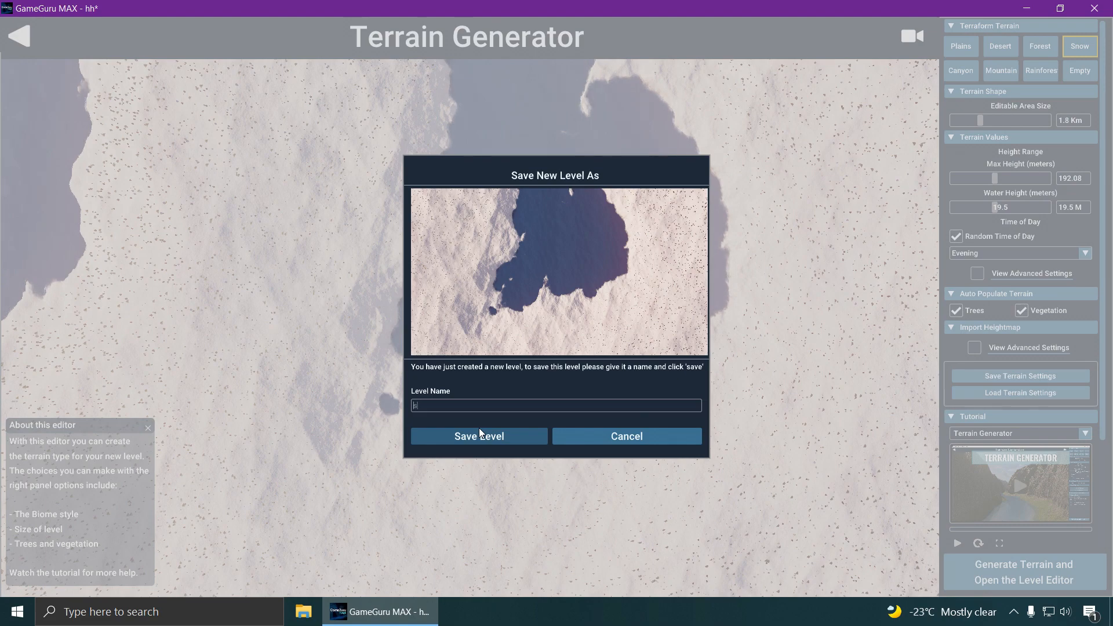
pyautogui.write('snow1')
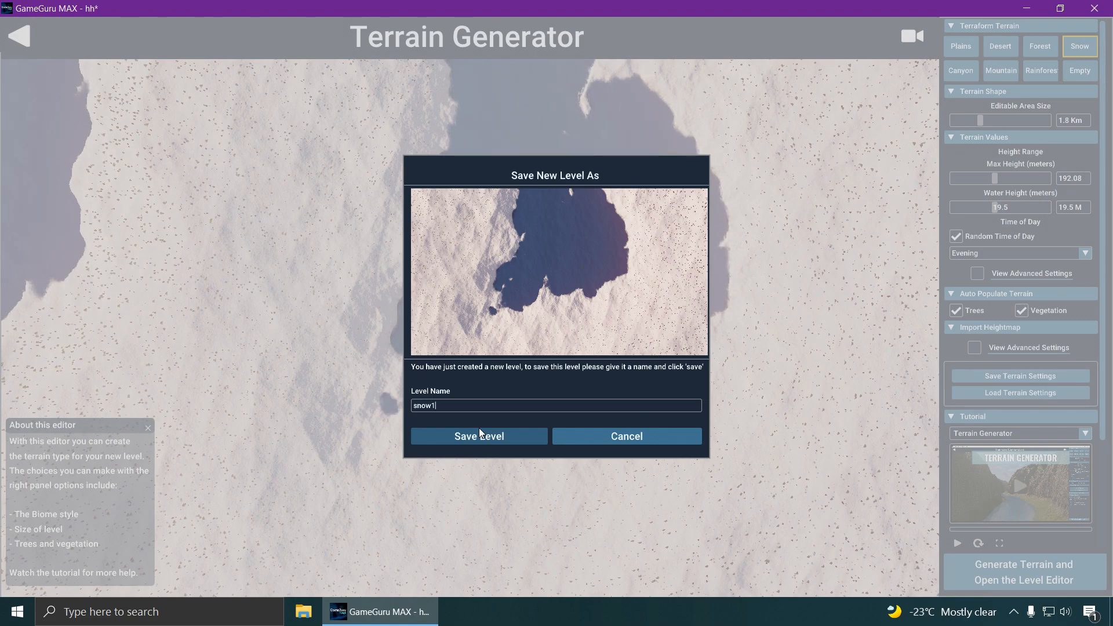
pyautogui.click(479, 436)
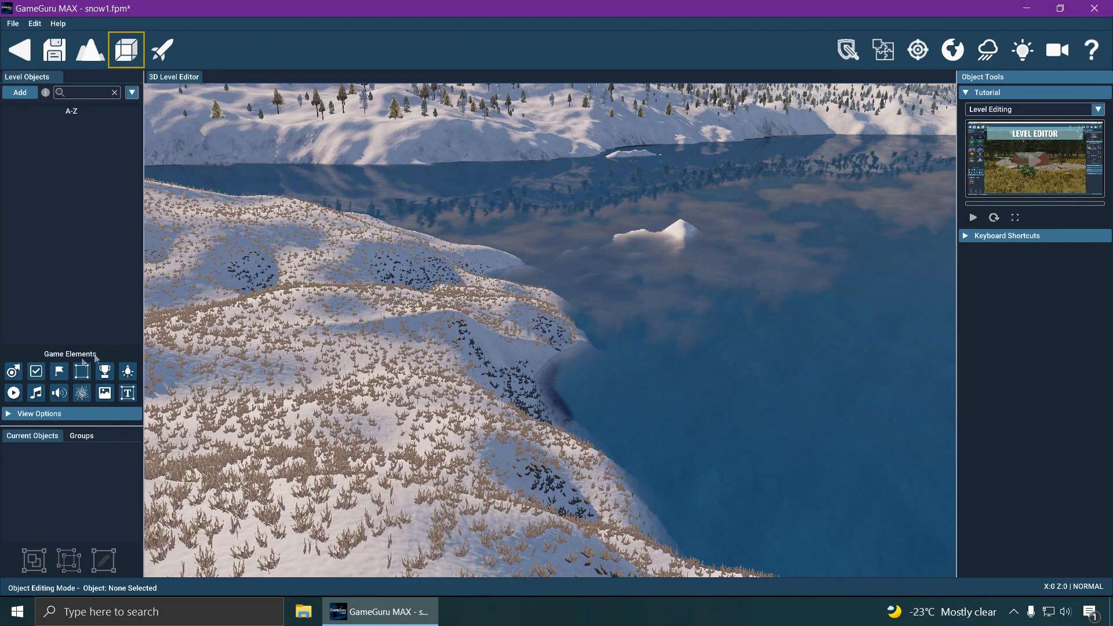
# Place a Player Start on the snowy slope beside the lake
pyautogui.click(532, 333)
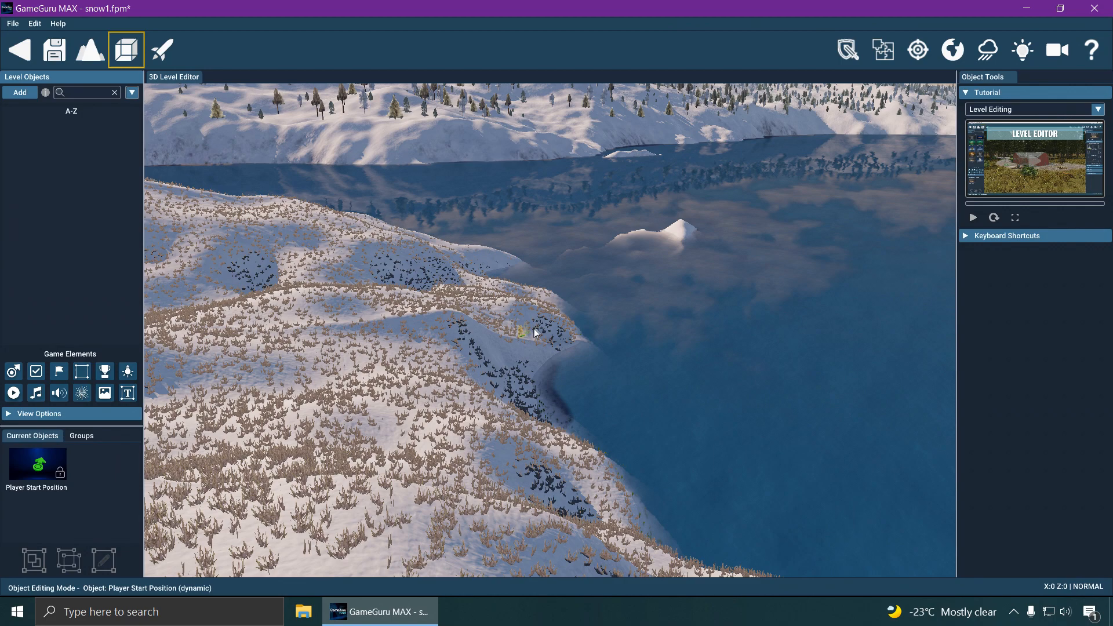
pyautogui.click(547, 330)
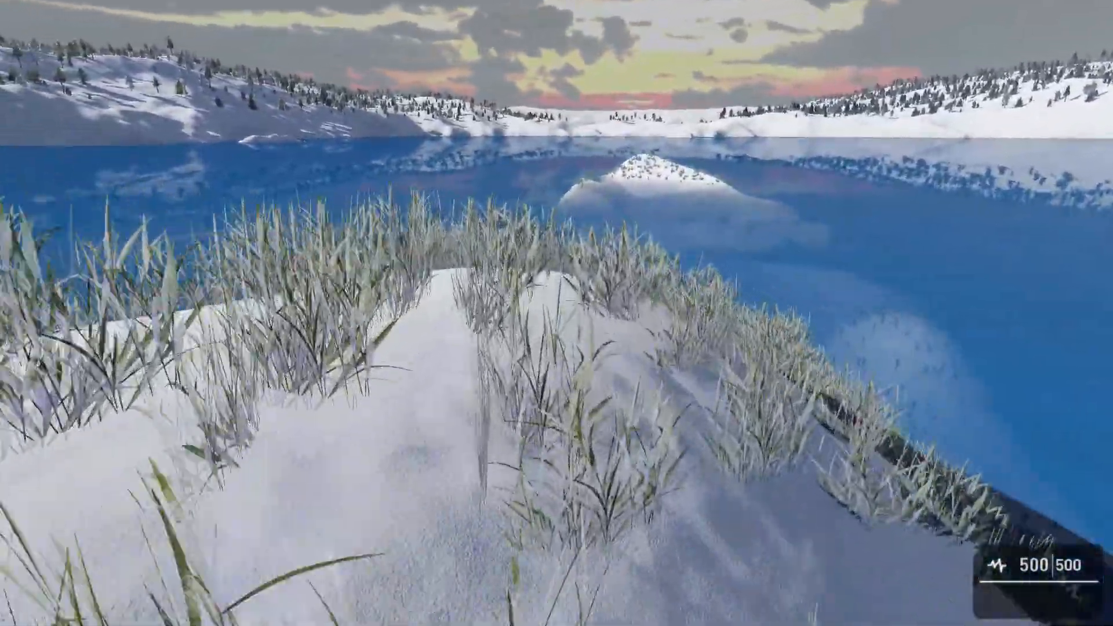
pyautogui.moveTo(556, 314)
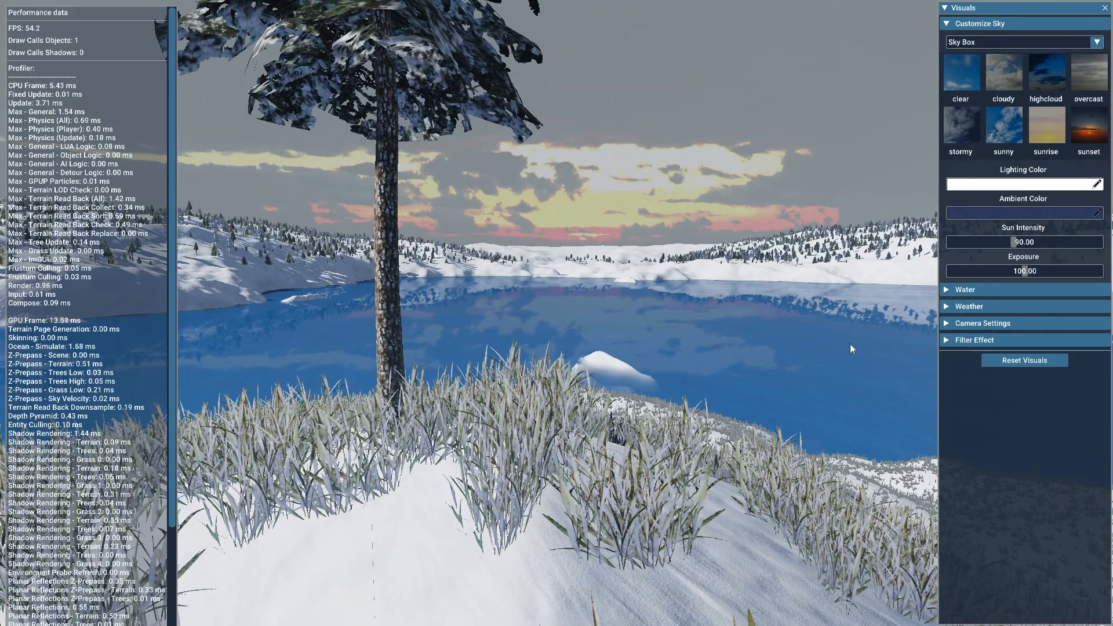
pyautogui.moveTo(1046, 124)
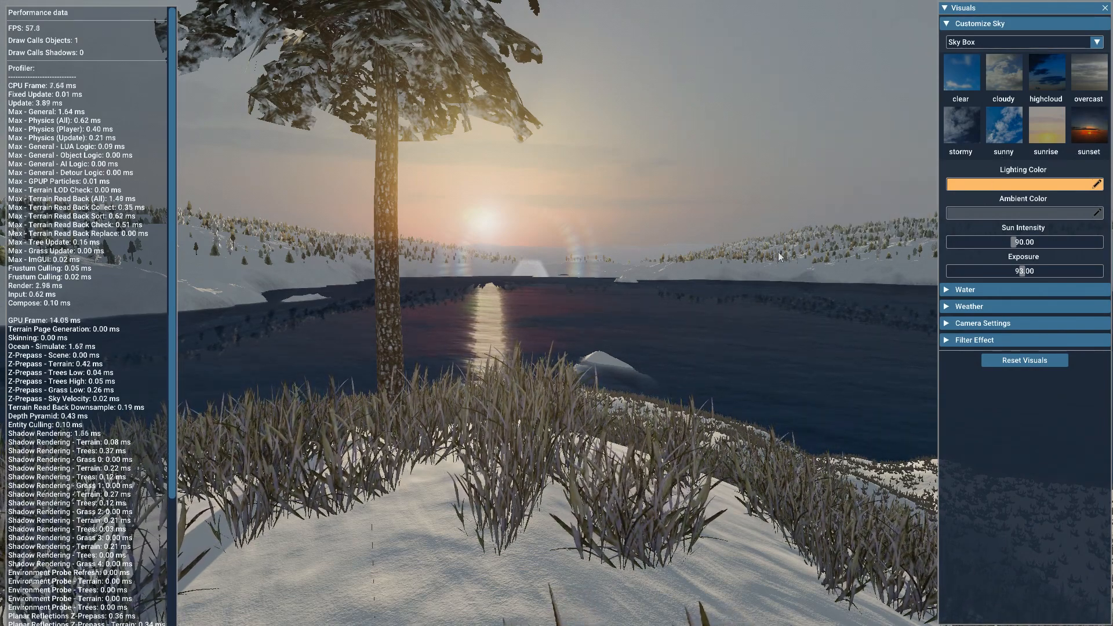
pyautogui.moveTo(960, 127)
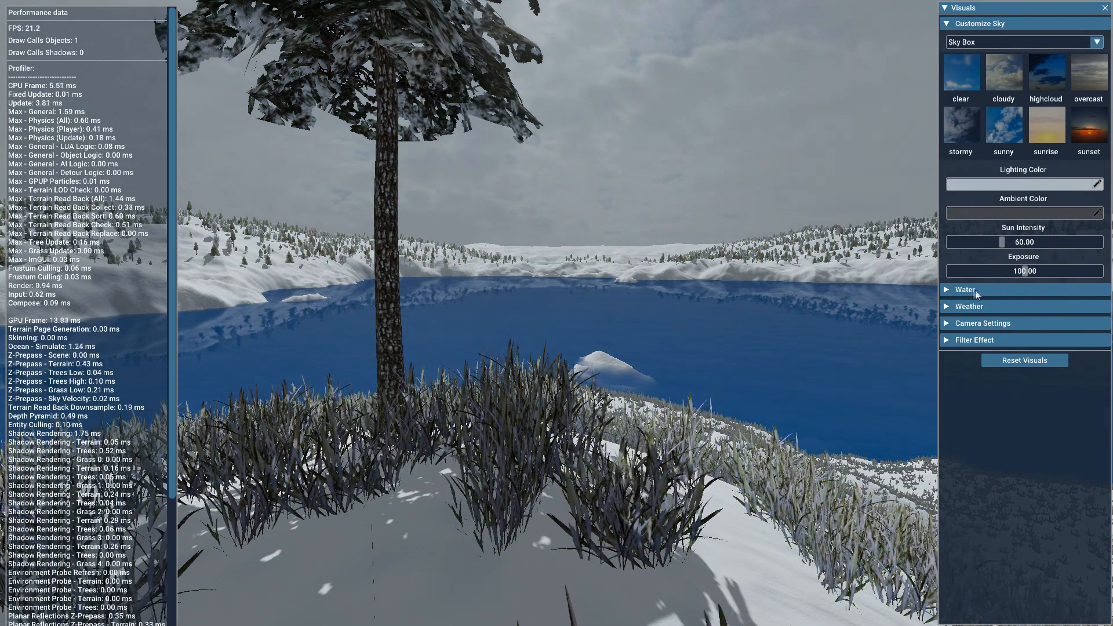
# Expand the Water section of the visuals settings
pyautogui.click(965, 289)
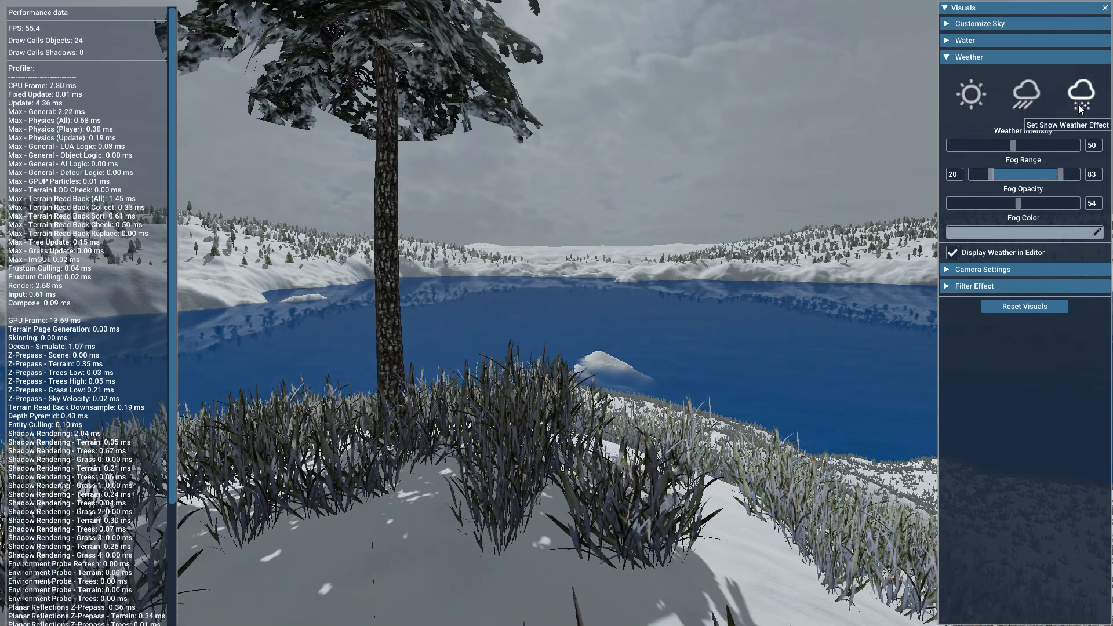
# Turn on falling snow, adjust its intensity, and expand the Filter Effect list
pyautogui.click(1080, 94)
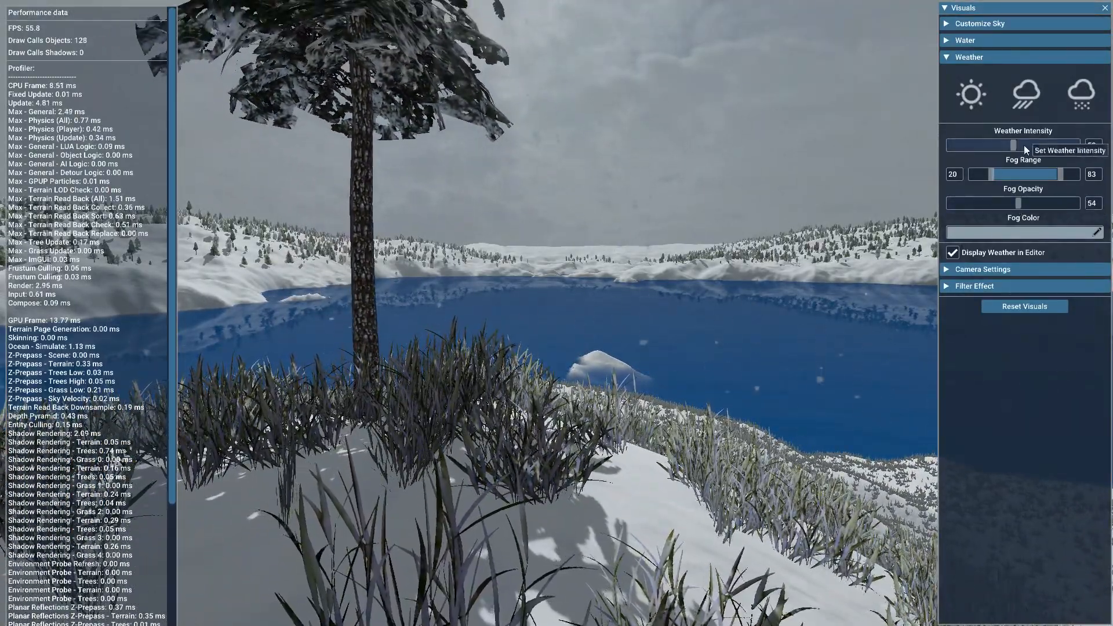
pyautogui.moveTo(1005, 145); pyautogui.dragTo(1014, 145)
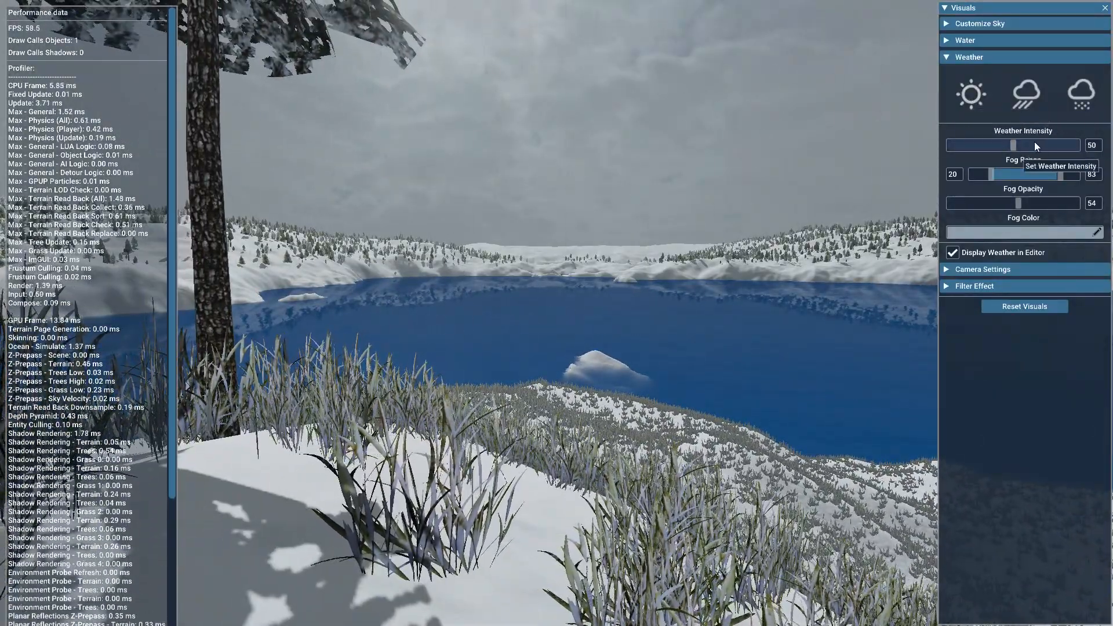
pyautogui.click(970, 57)
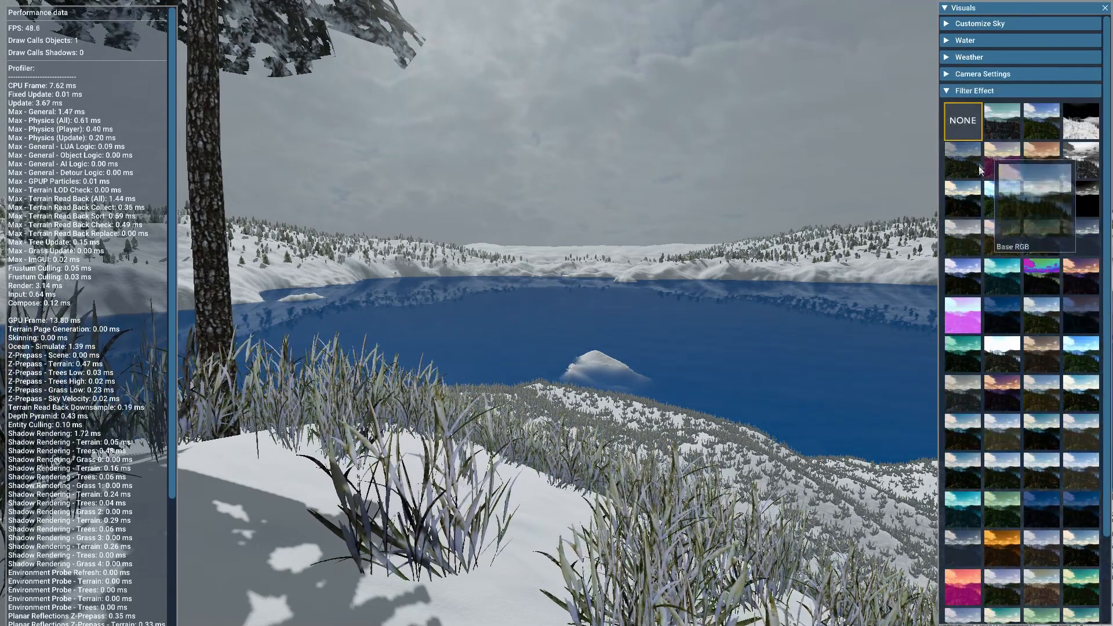
# Try the Tension Green Table, black-and-white and Candle Light filters, then apply Crisp Warm
pyautogui.click(1000, 119)
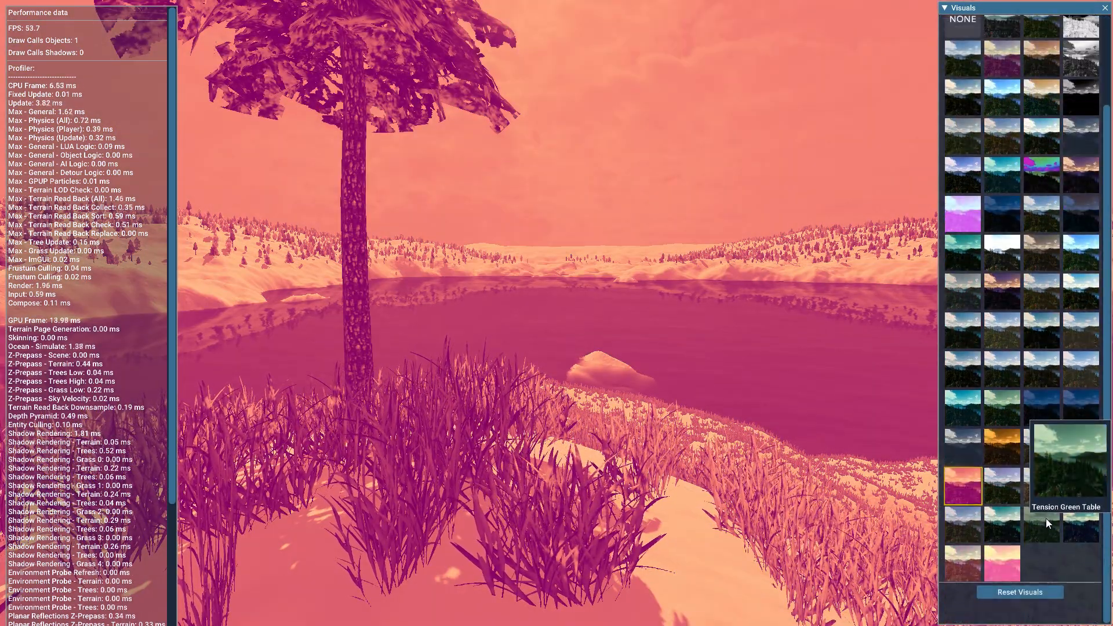
pyautogui.click(963, 562)
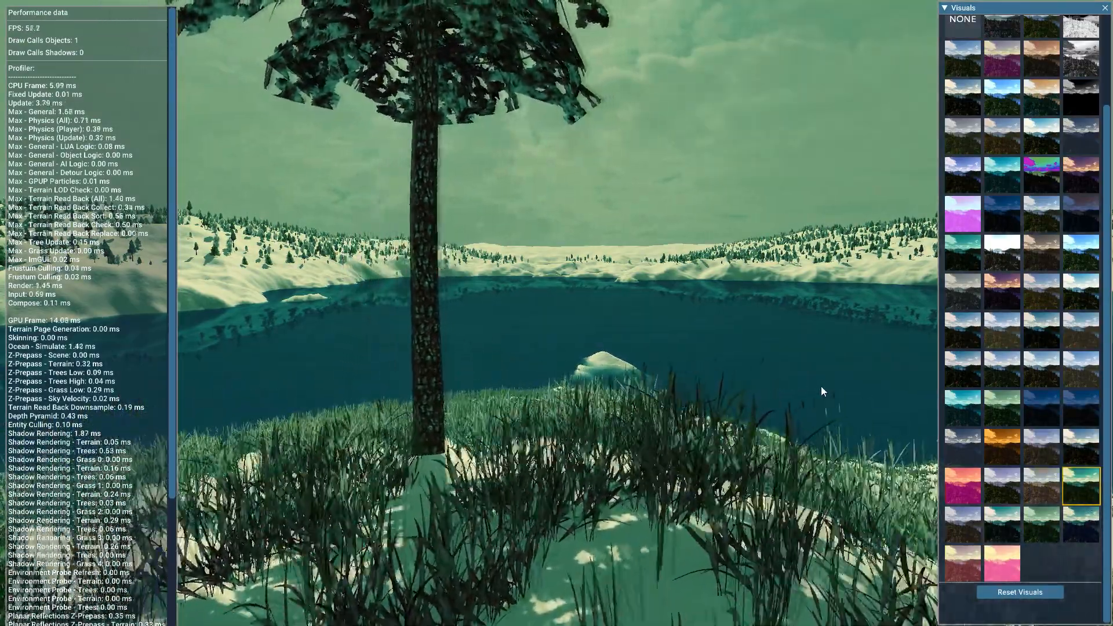
pyautogui.click(1042, 402)
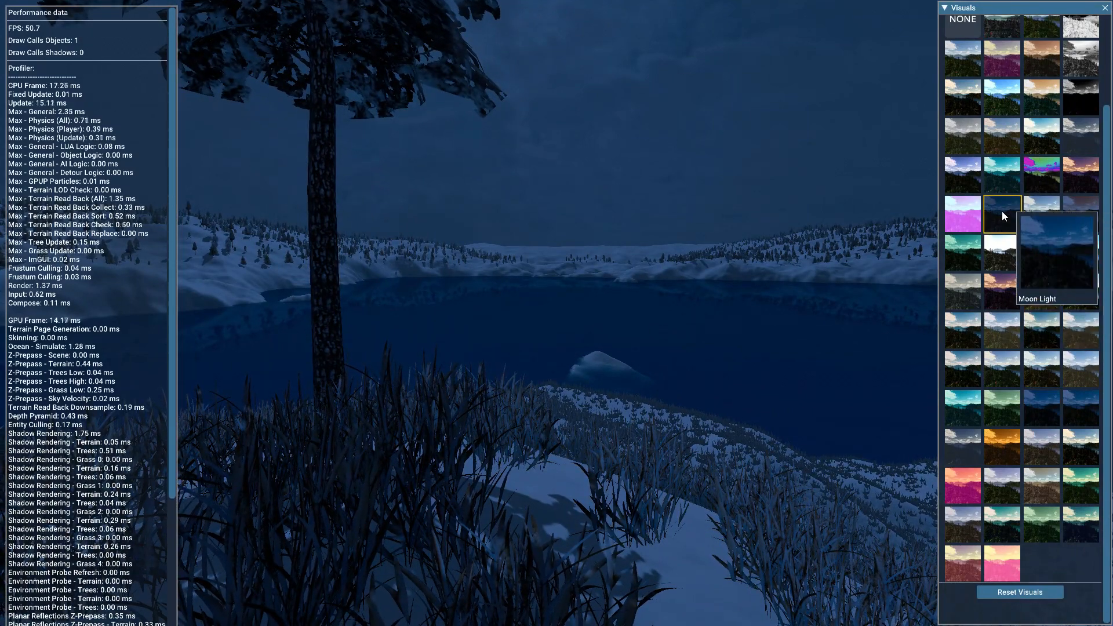
pyautogui.click(1081, 160)
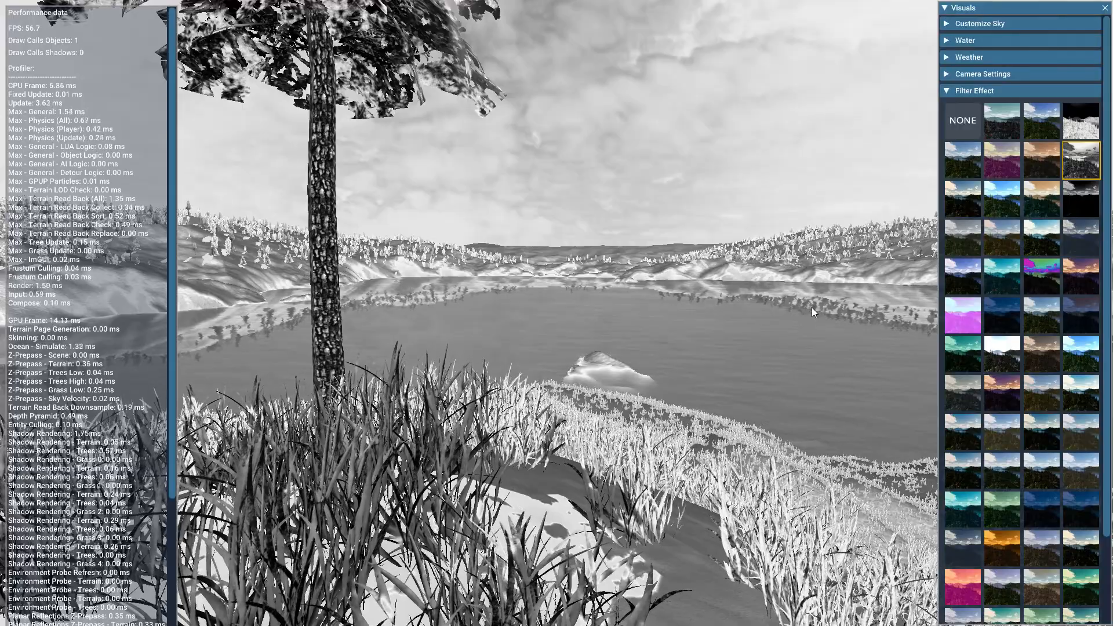
pyautogui.moveTo(1044, 173)
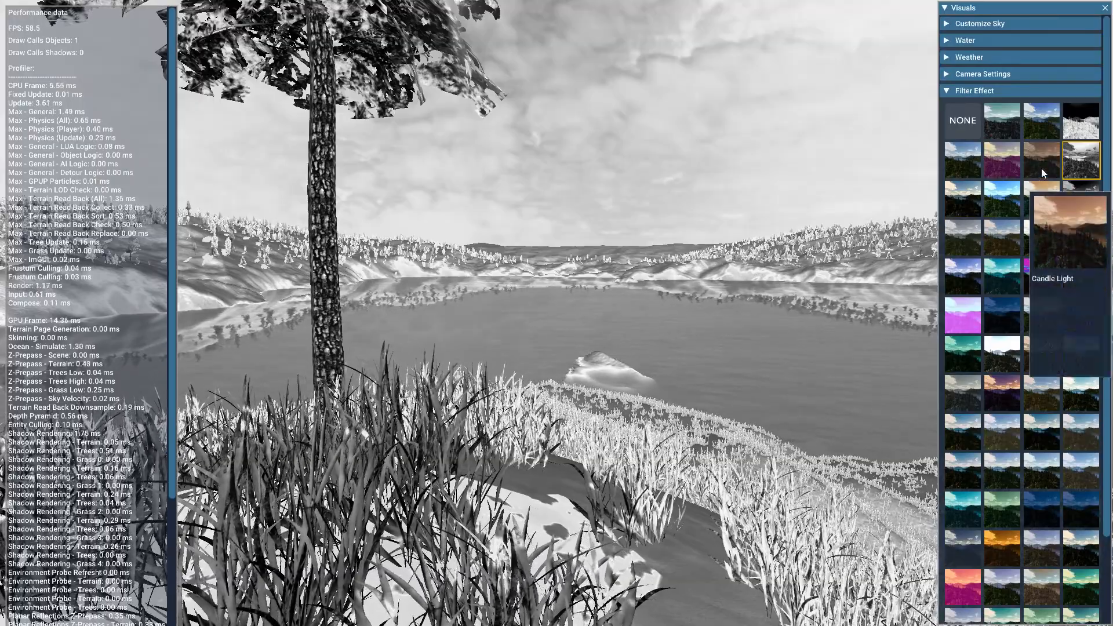
pyautogui.click(1080, 119)
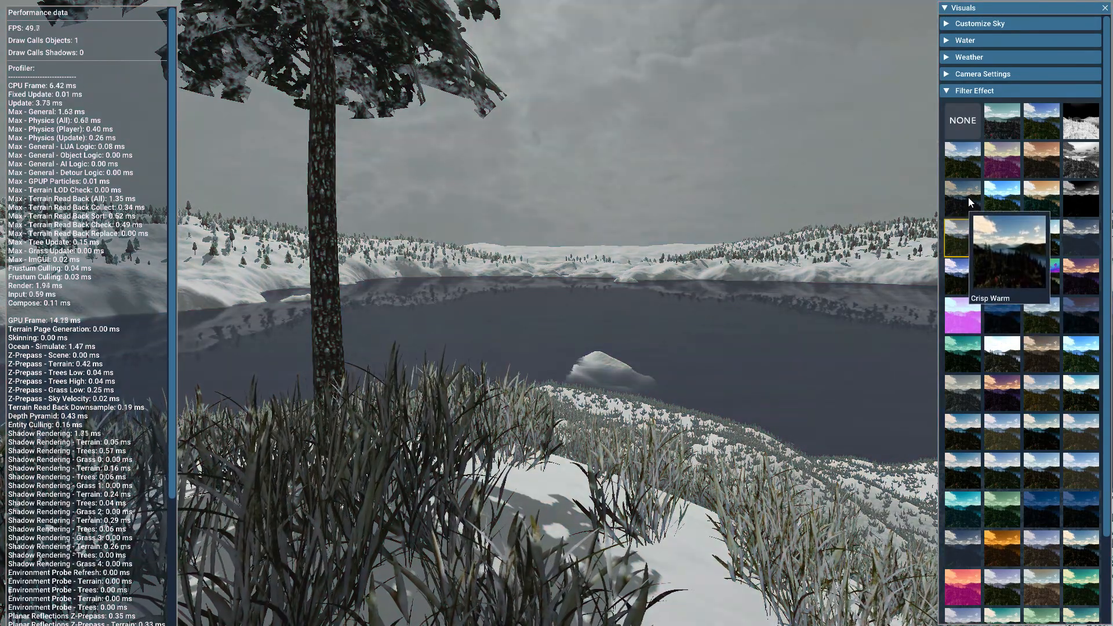
pyautogui.click(963, 150)
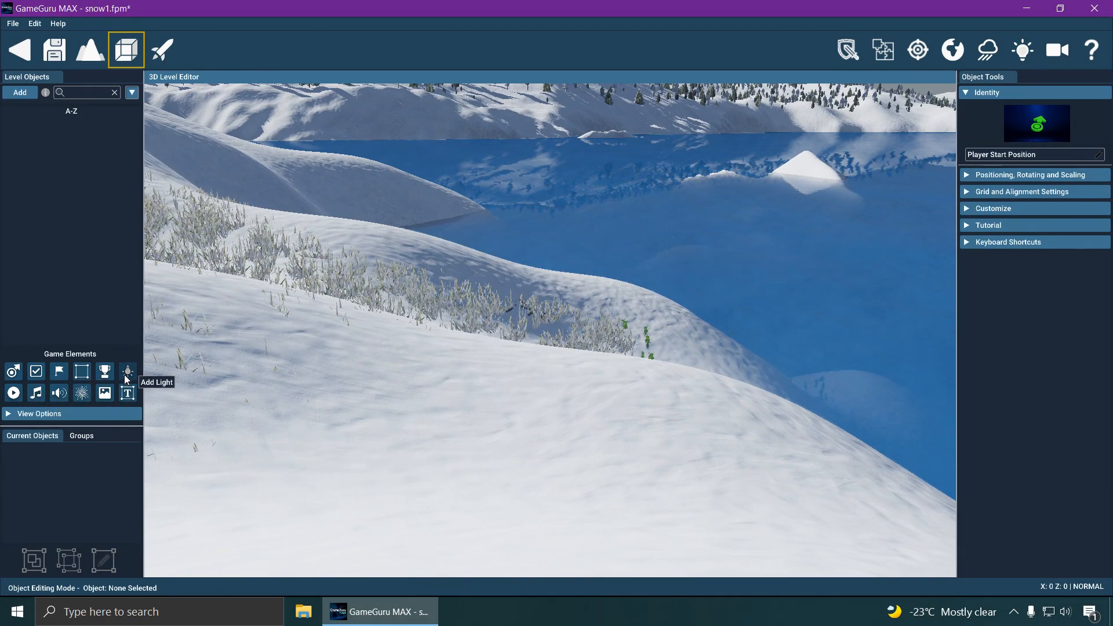
pyautogui.moveTo(81, 372)
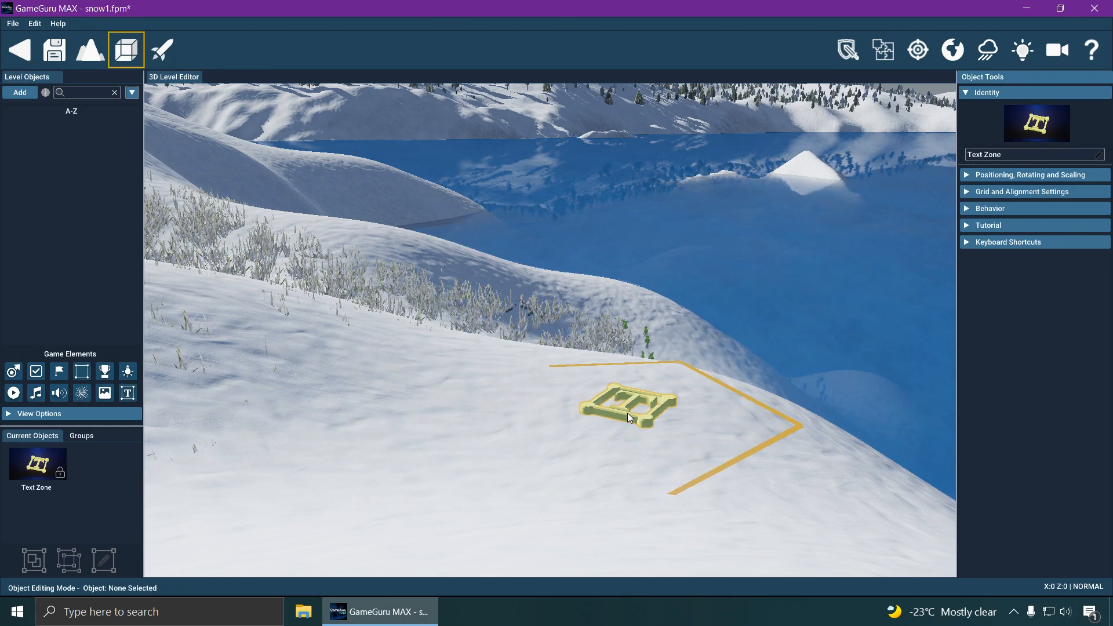
# Set the text zone's Prompttext to 'Welcome to super lake' in its Behavior settings
pyautogui.click(989, 207)
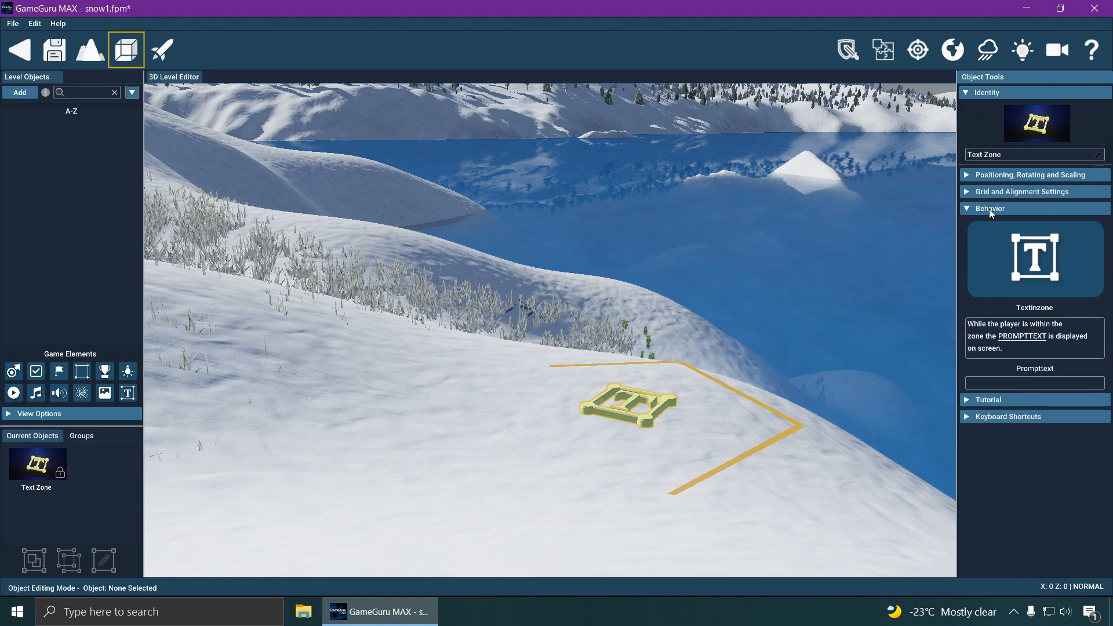
pyautogui.click(1033, 383)
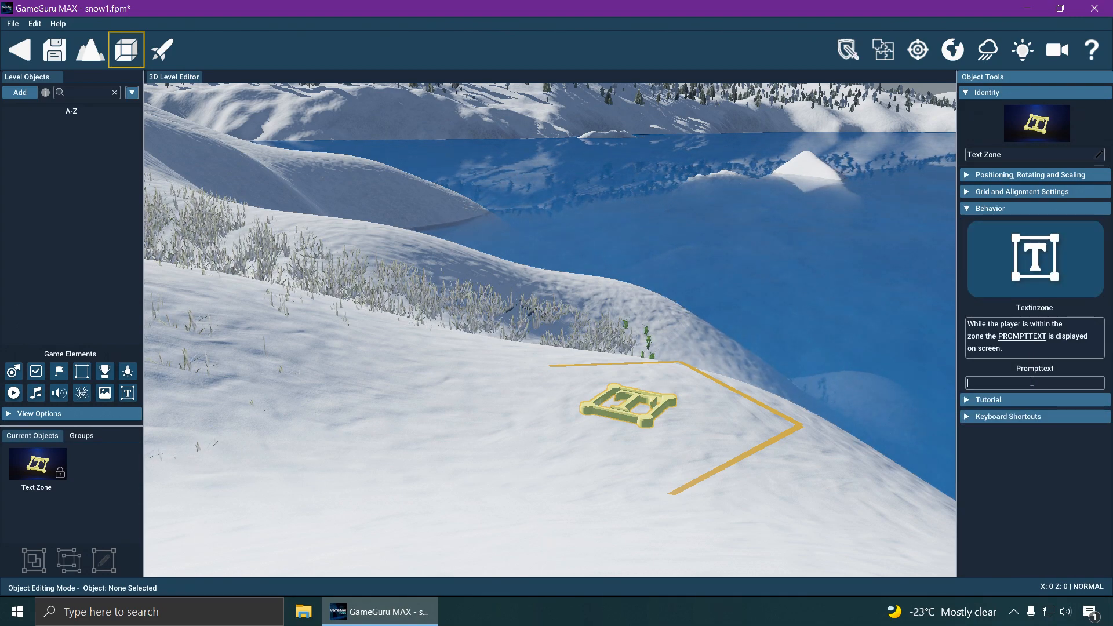
pyautogui.write('Welcome to super')
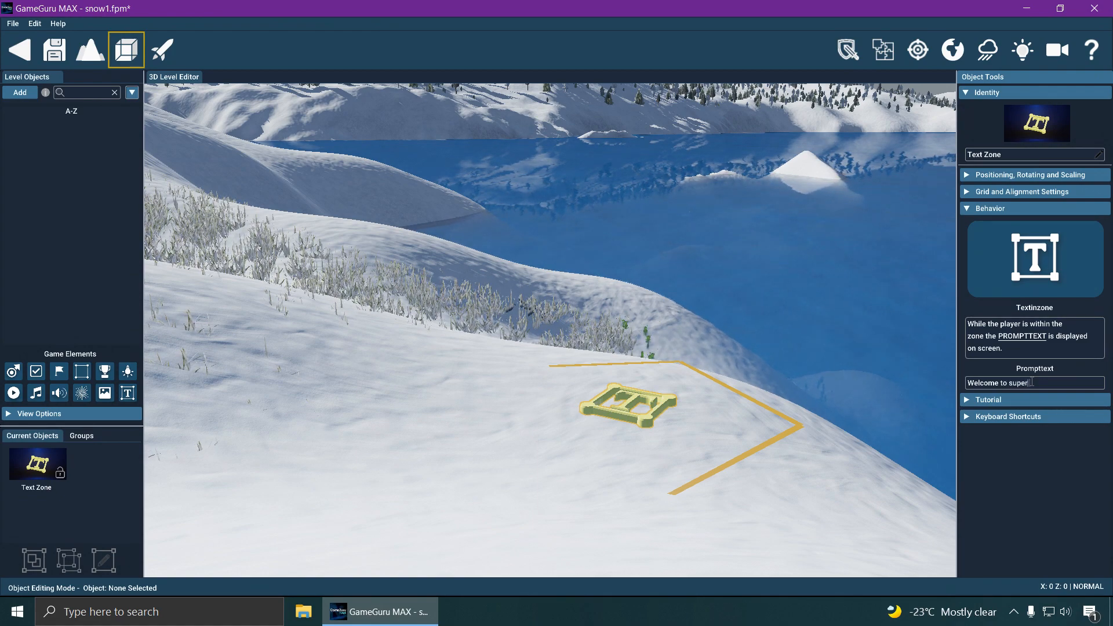
pyautogui.write('lake')
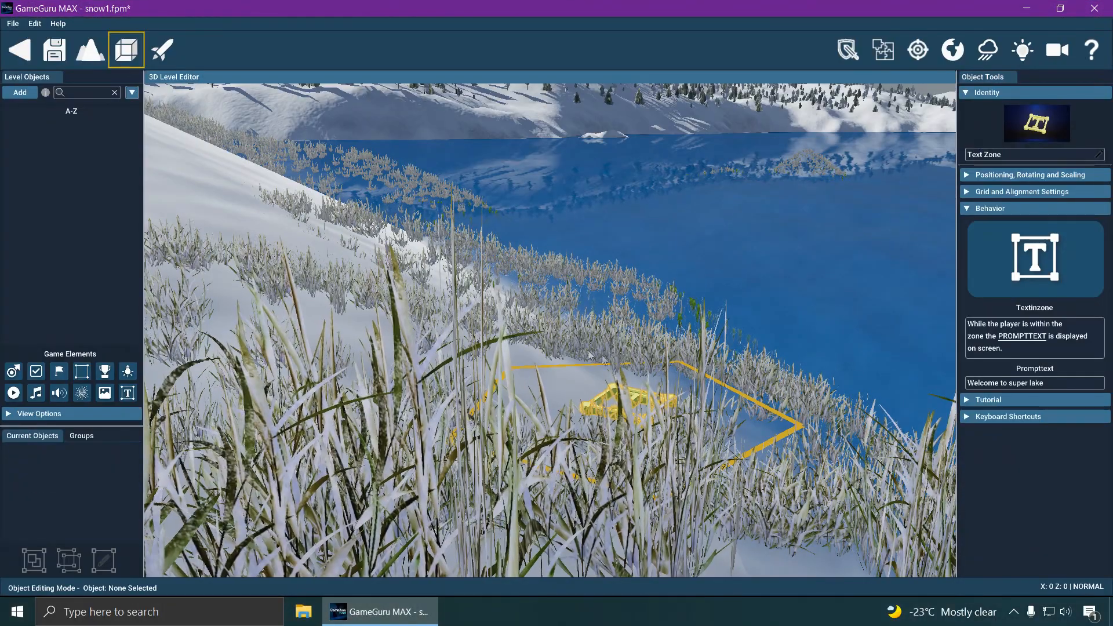
pyautogui.click(1033, 175)
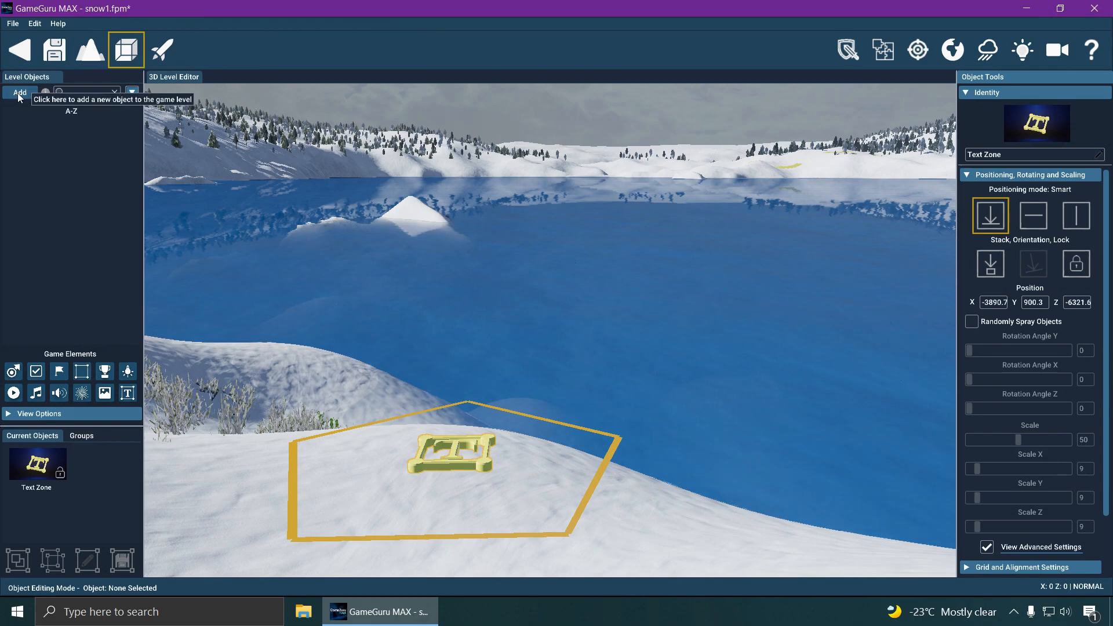
# Browse the Object Library down toward the Joe - Military Ally soldier
pyautogui.click(19, 93)
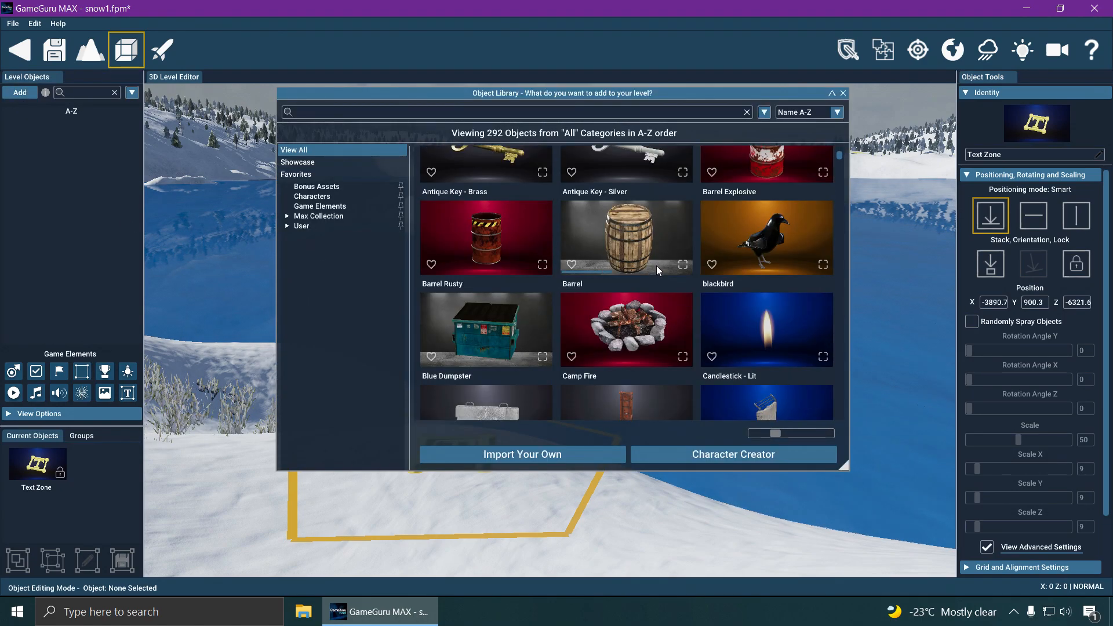
pyautogui.scroll(-3)
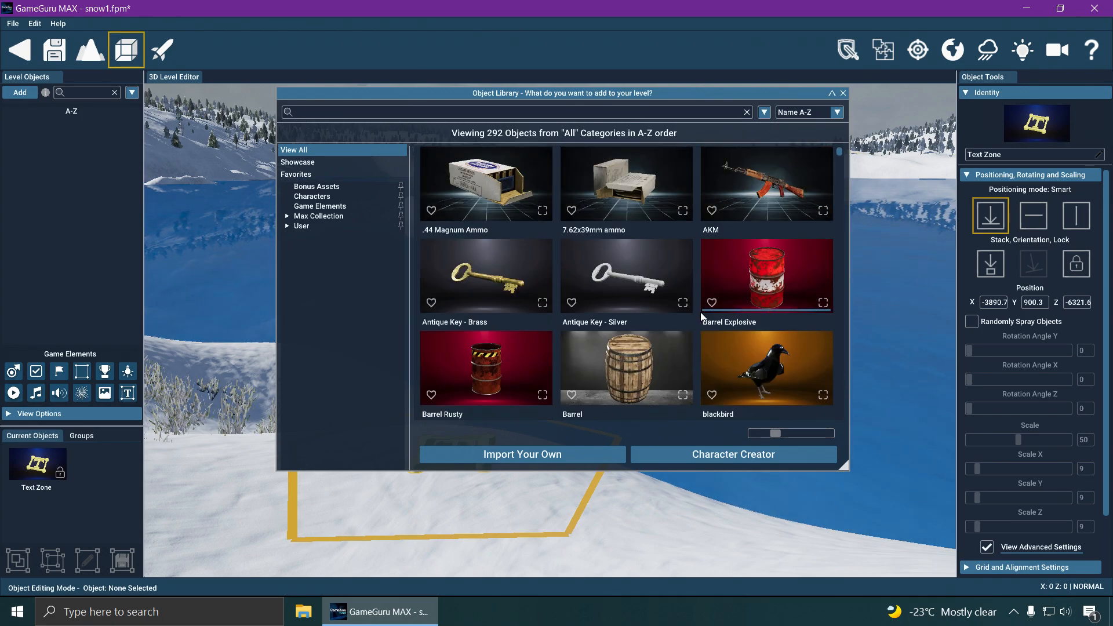
pyautogui.scroll(-3)
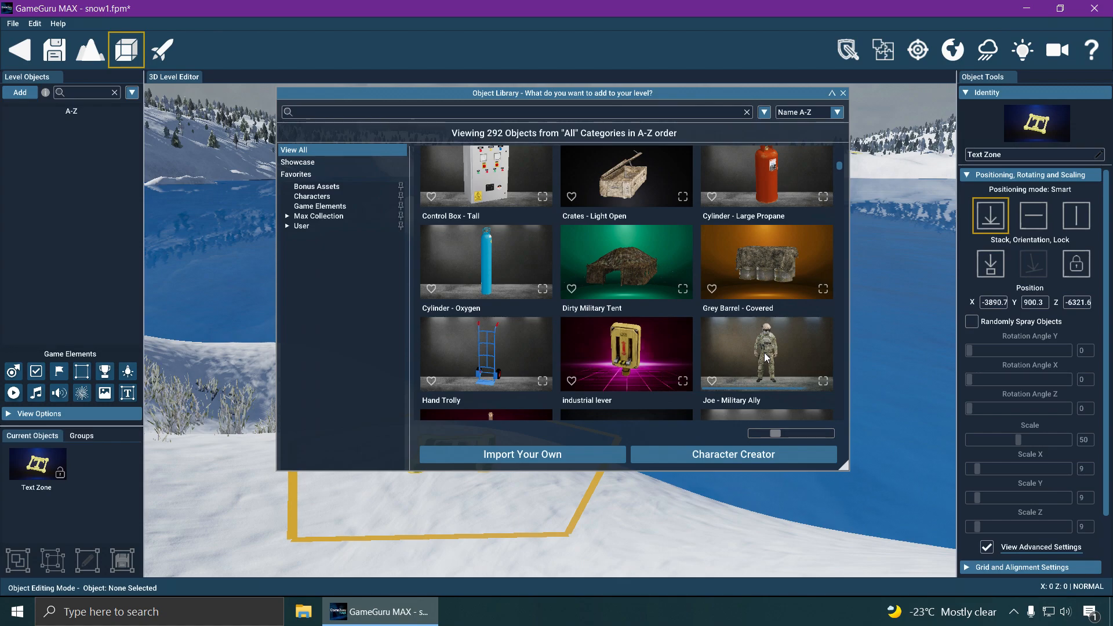
pyautogui.moveTo(546, 502)
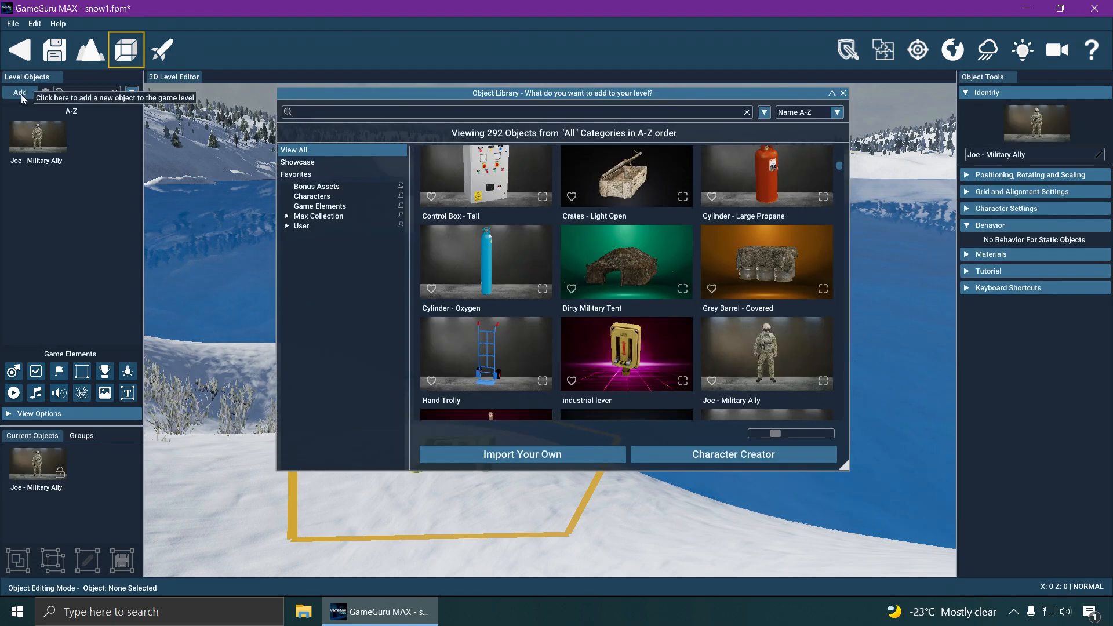
# Add a second soldier, Astra - Military Contractor, to the lakeshore beside Joe
pyautogui.click(312, 197)
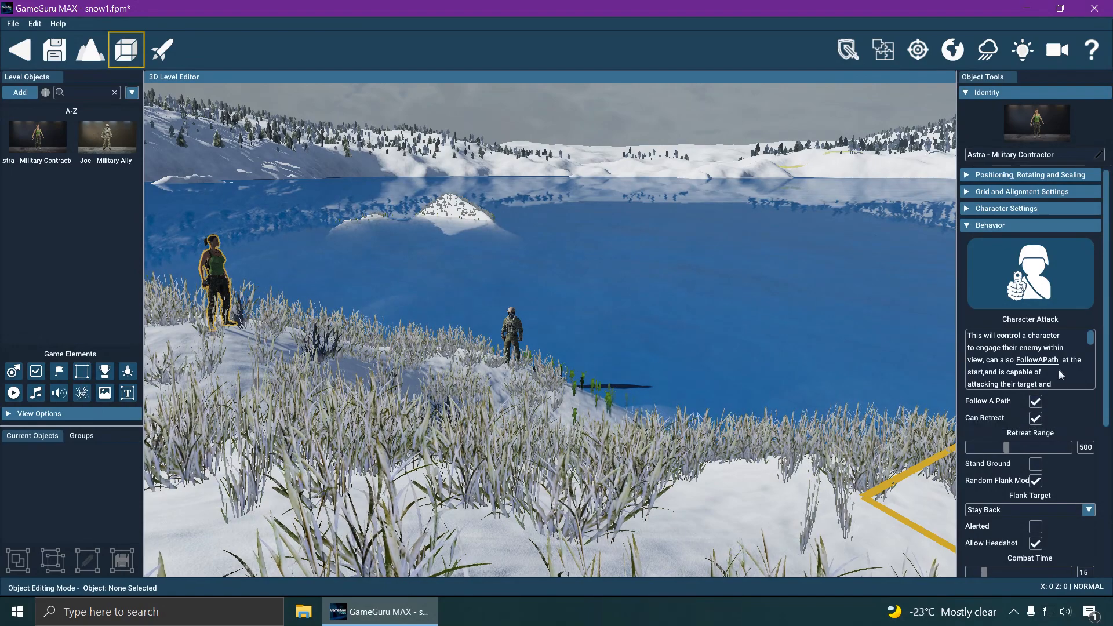
# Assign Astra the Get Close And Speak behaviour from the character behaviour library
pyautogui.click(1029, 273)
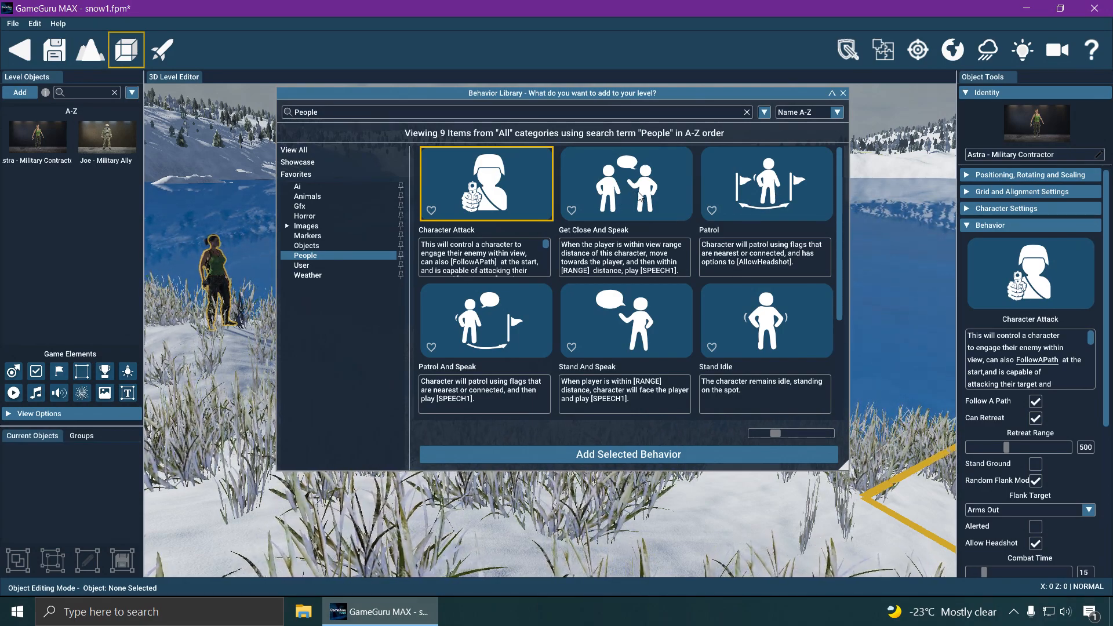
pyautogui.click(625, 183)
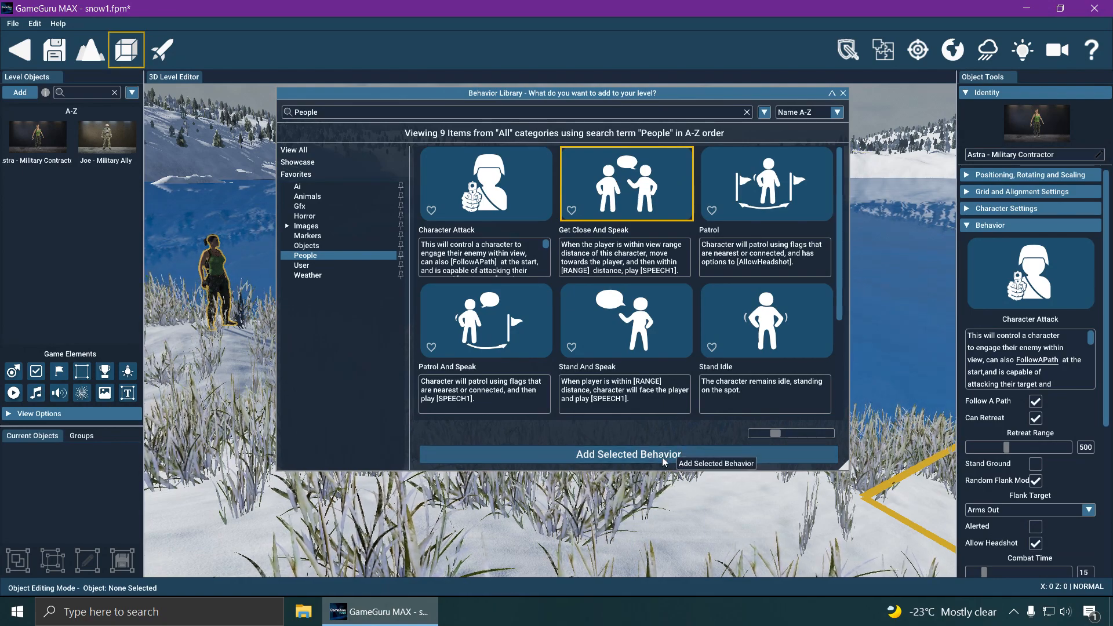
pyautogui.click(627, 454)
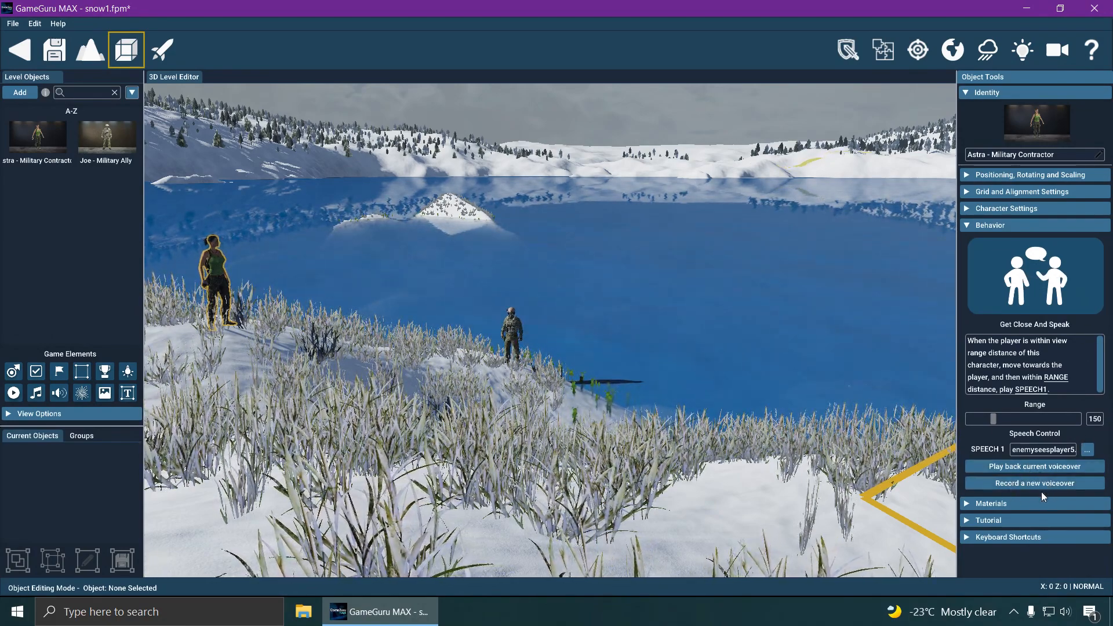
pyautogui.moveTo(1042, 450)
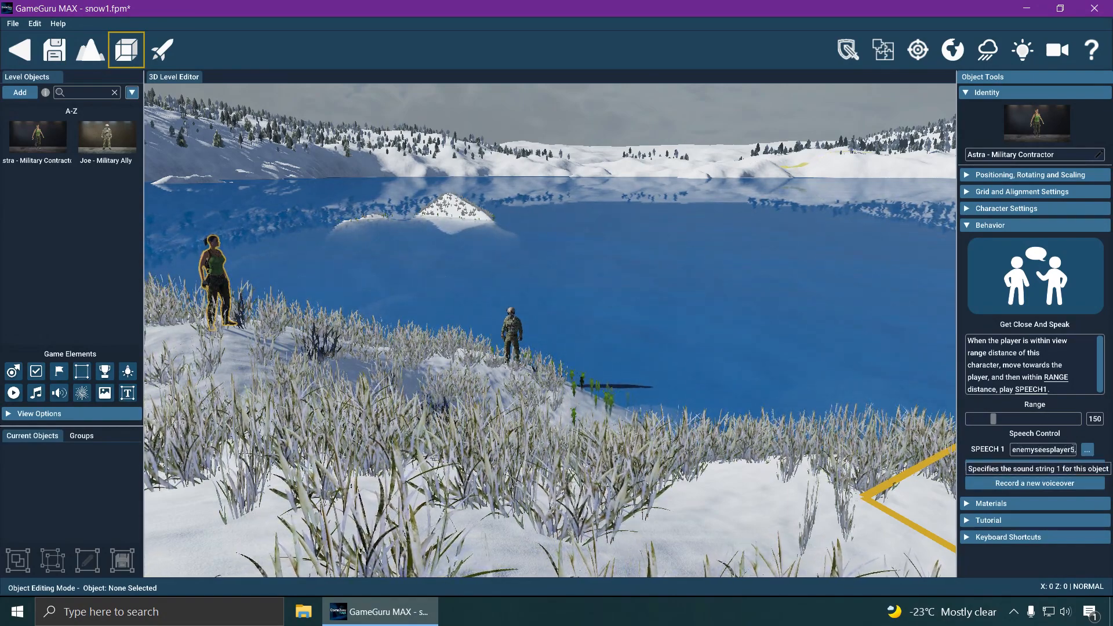
# Record Astra's speech 1 voiceover over several takes, ending with Recording-4.wav
pyautogui.click(1043, 450)
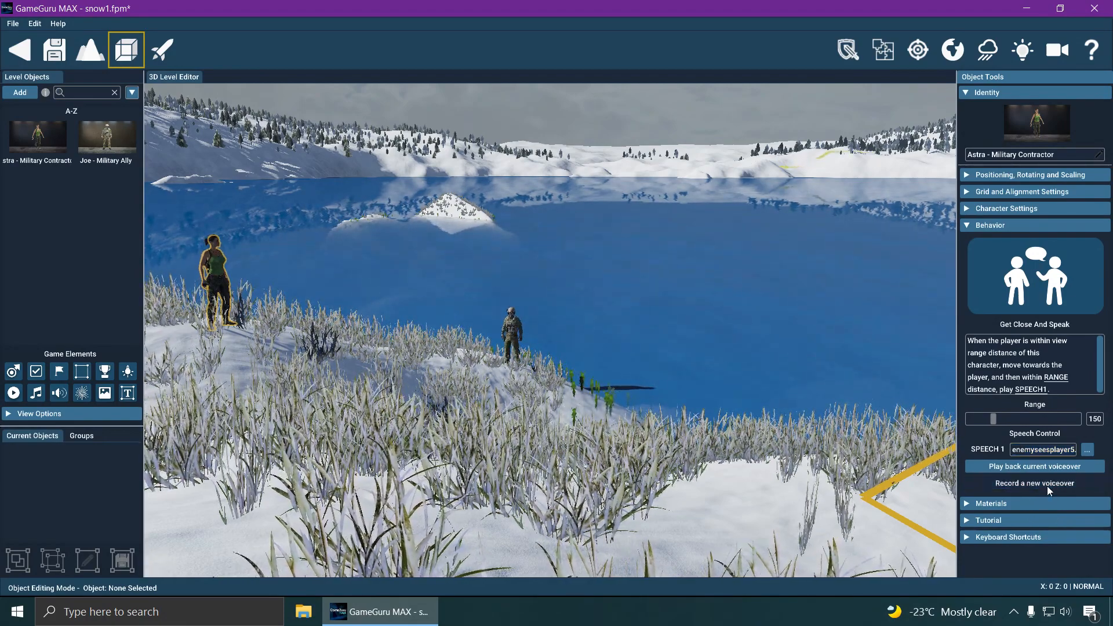
pyautogui.click(1035, 482)
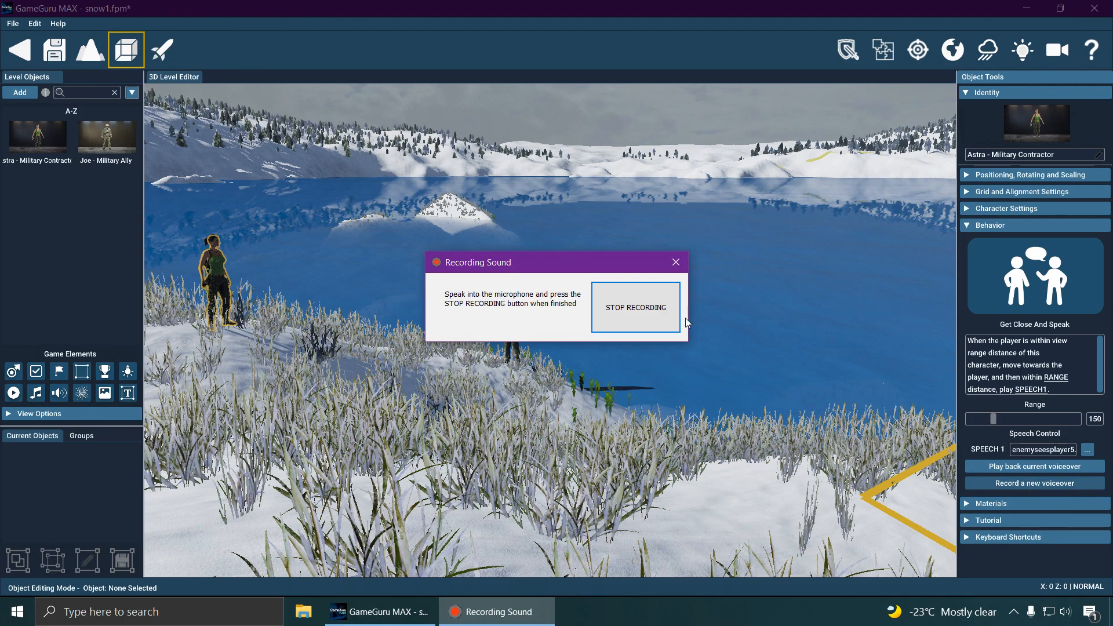
pyautogui.moveTo(646, 322)
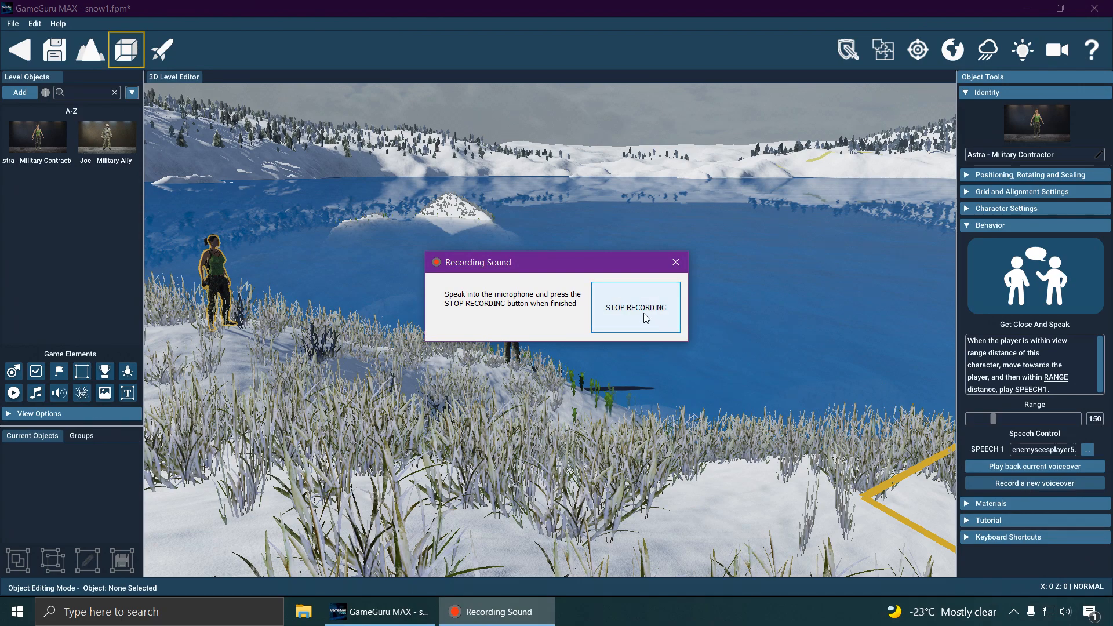
pyautogui.click(634, 307)
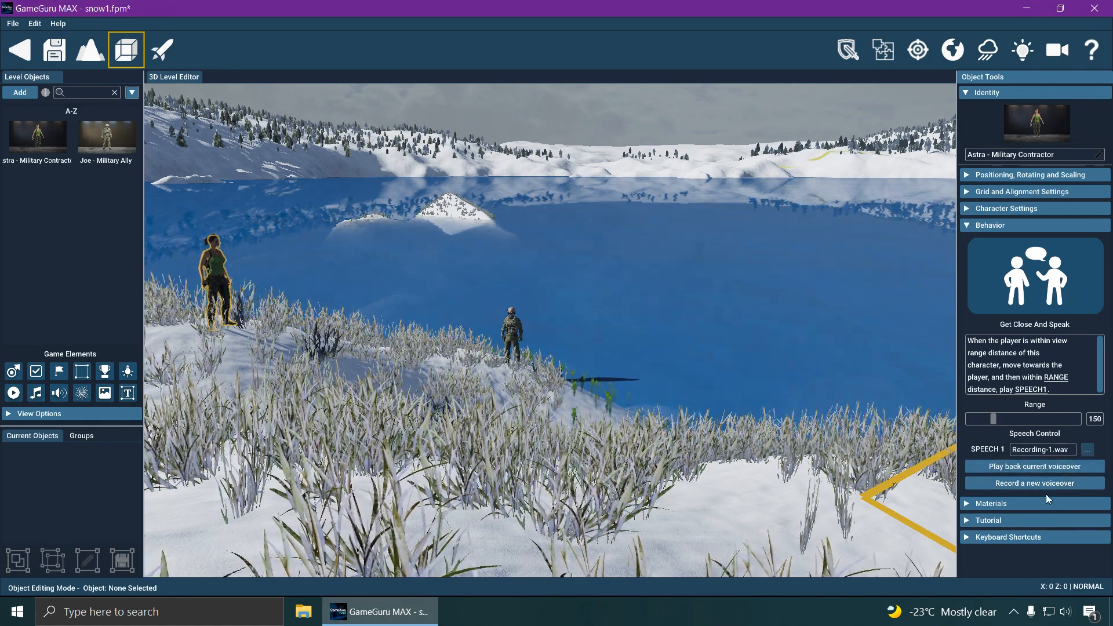
pyautogui.click(1034, 483)
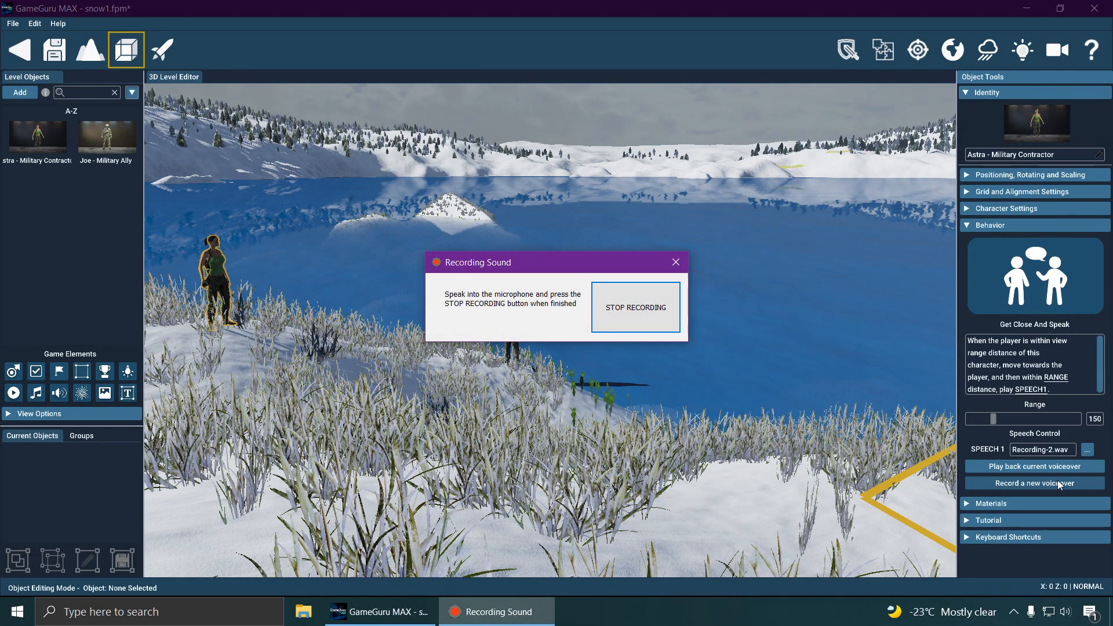
pyautogui.click(634, 307)
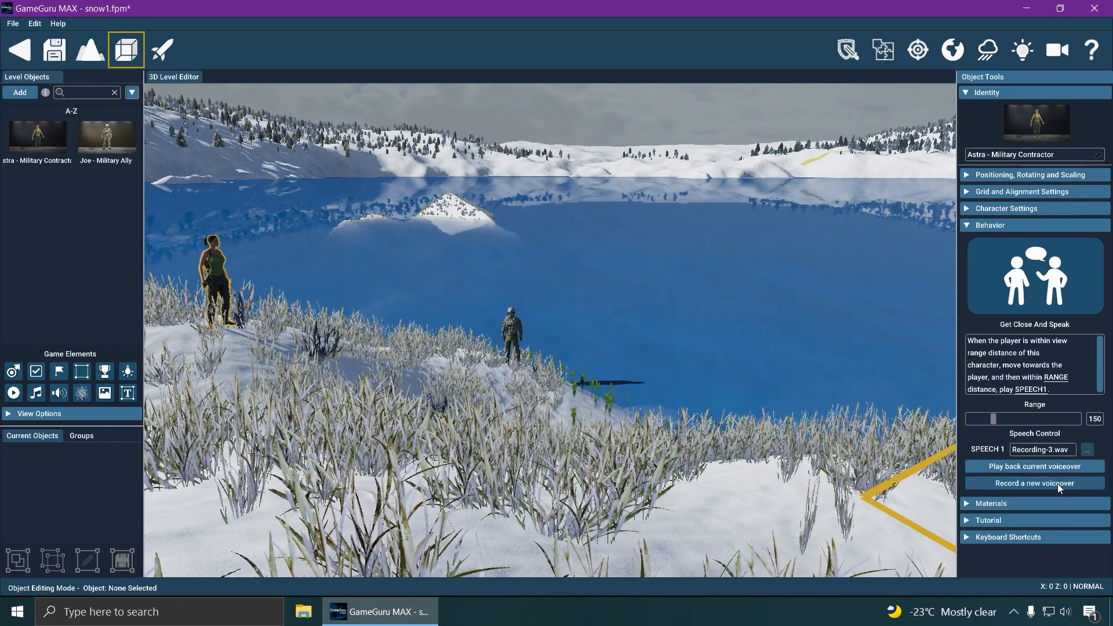
pyautogui.click(1034, 483)
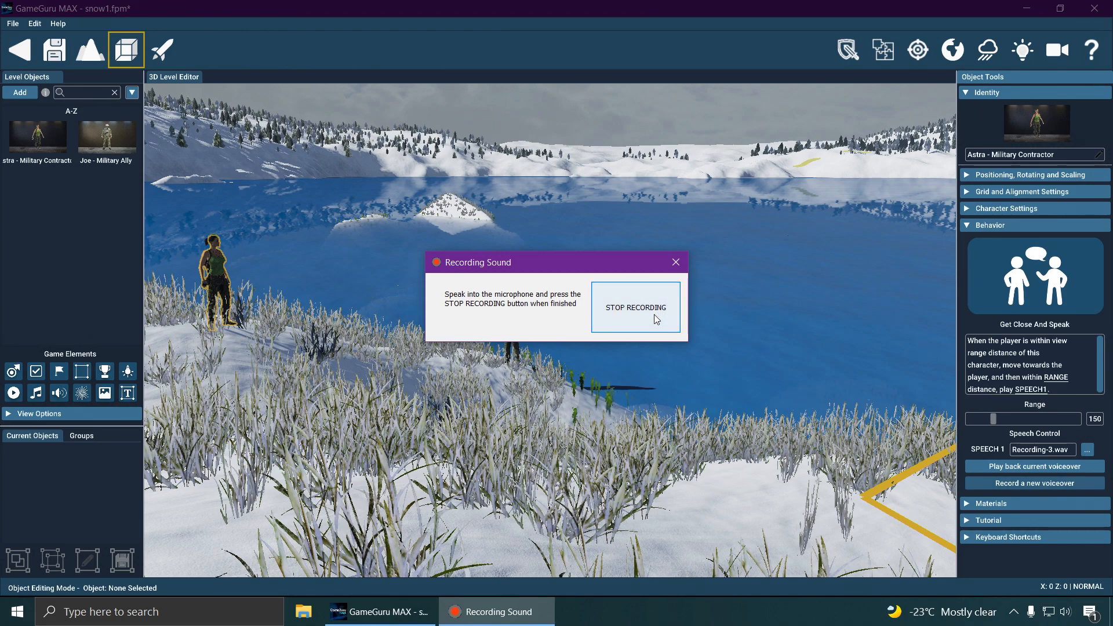
pyautogui.click(635, 308)
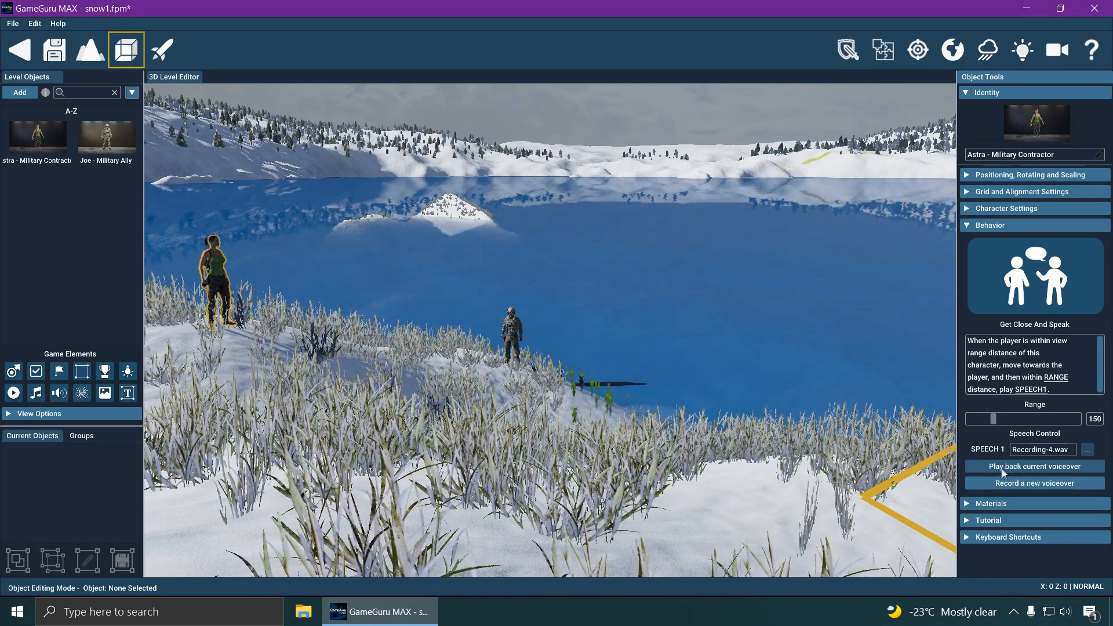
pyautogui.click(161, 49)
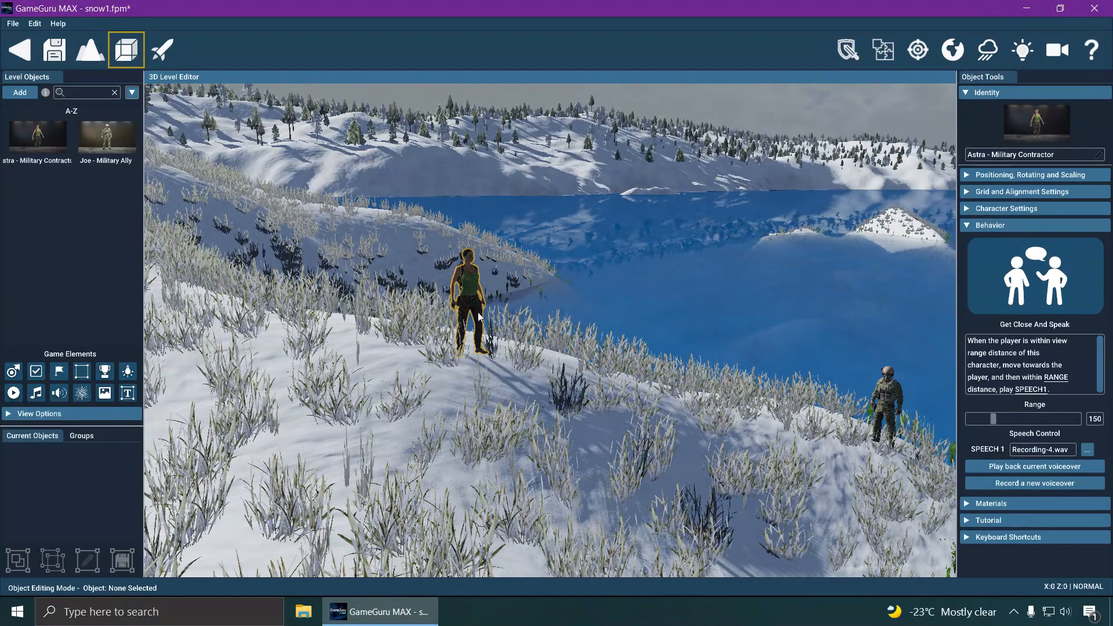
pyautogui.moveTo(81, 393)
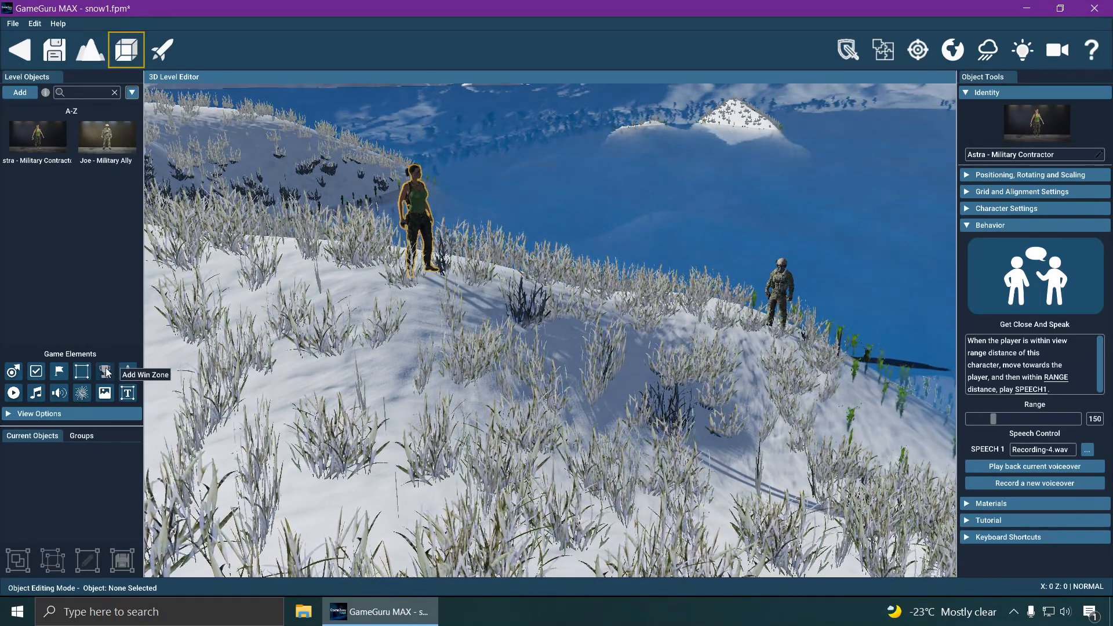
pyautogui.click(104, 372)
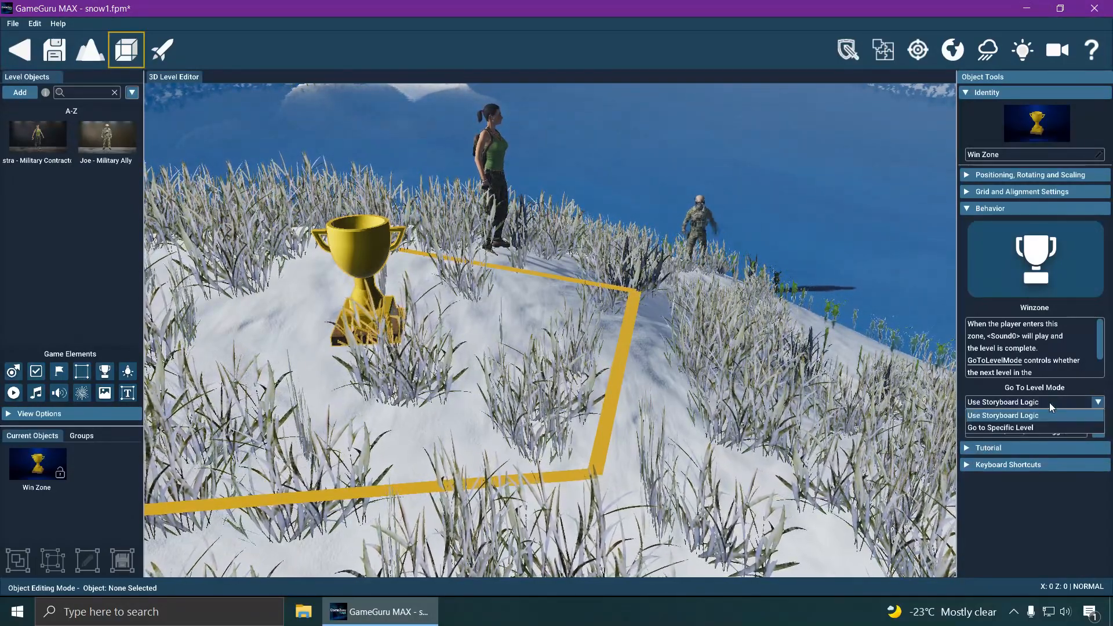
pyautogui.click(1028, 403)
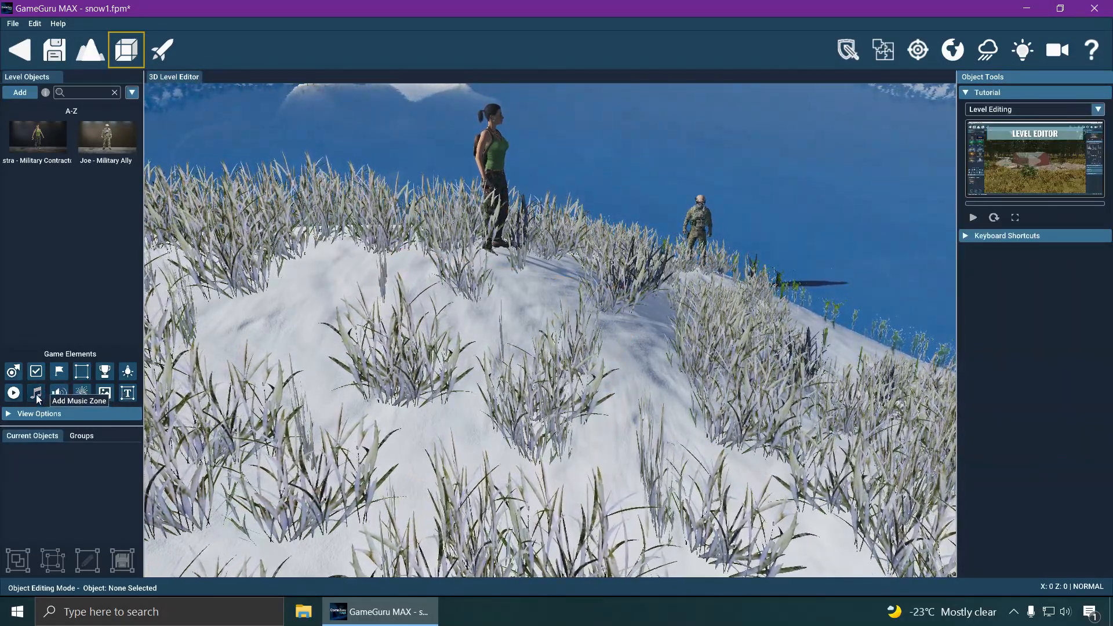
pyautogui.moveTo(59, 393)
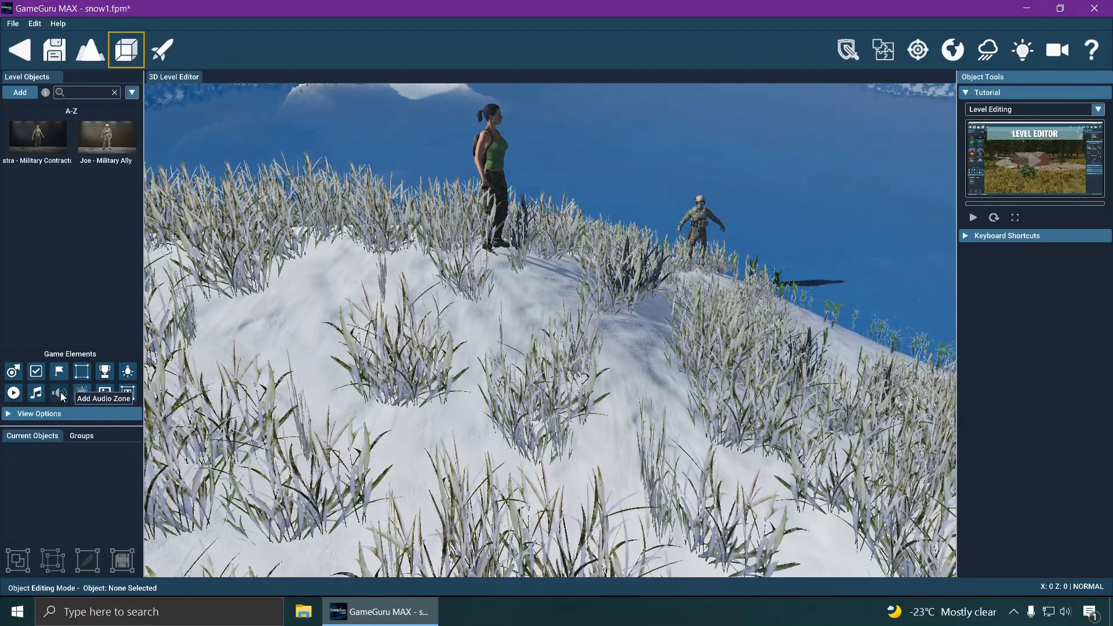
pyautogui.moveTo(13, 393)
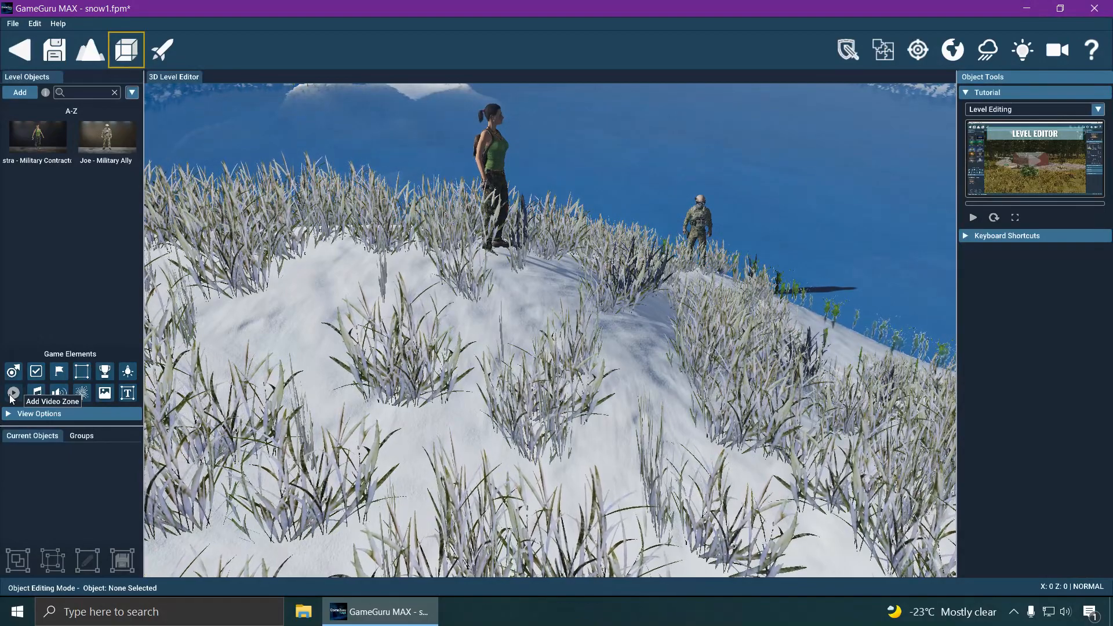
# Place a blue Flag element on the snowy hillside near Astra
pyautogui.click(59, 371)
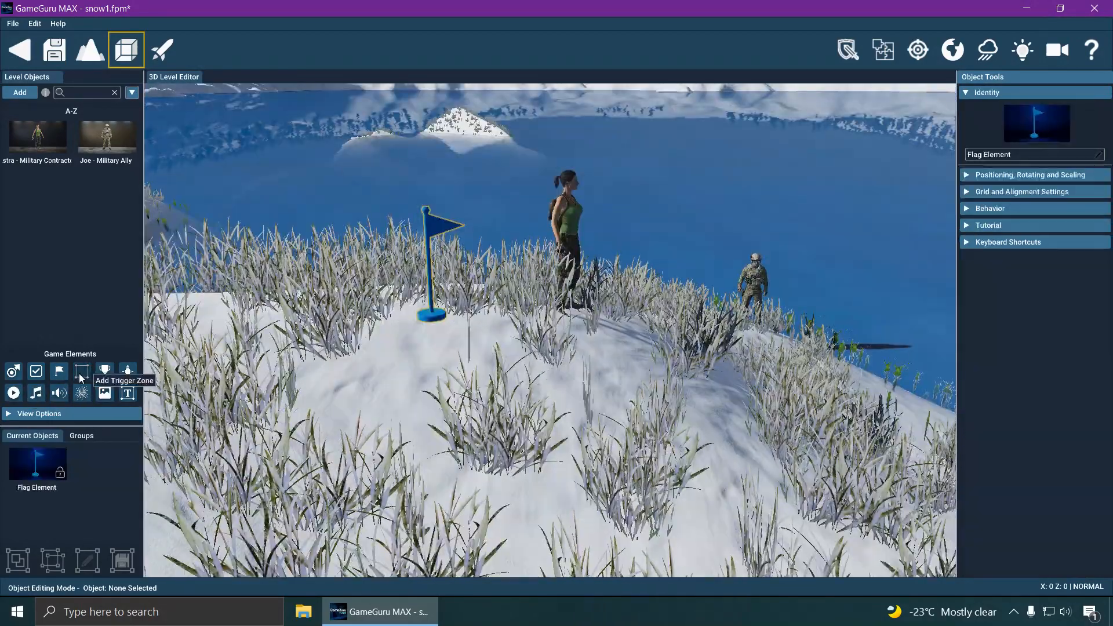
pyautogui.click(81, 371)
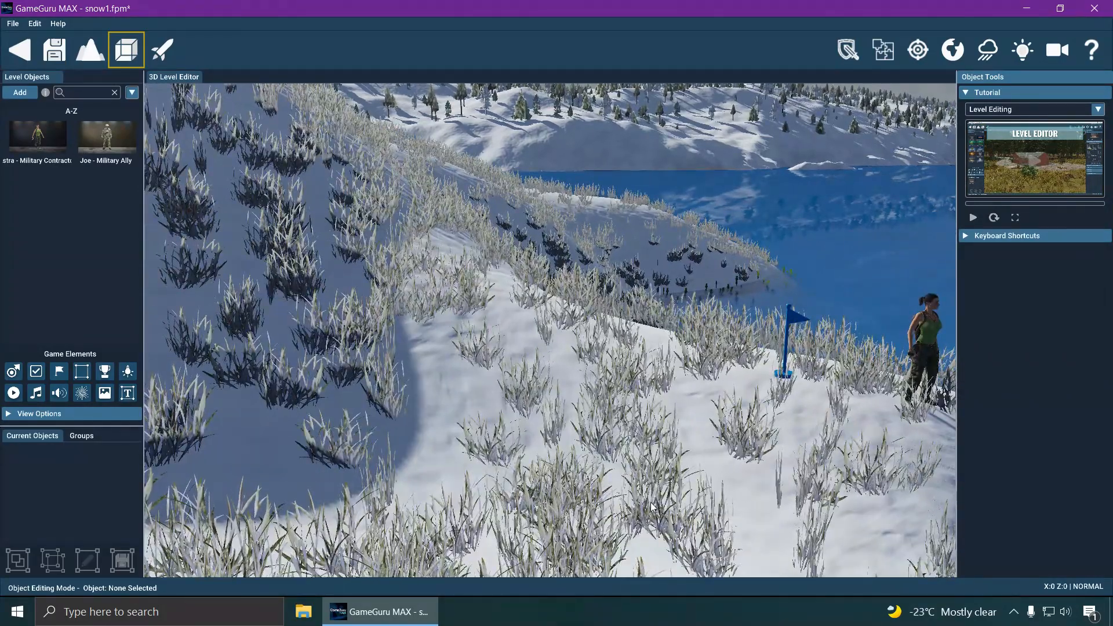
pyautogui.click(20, 93)
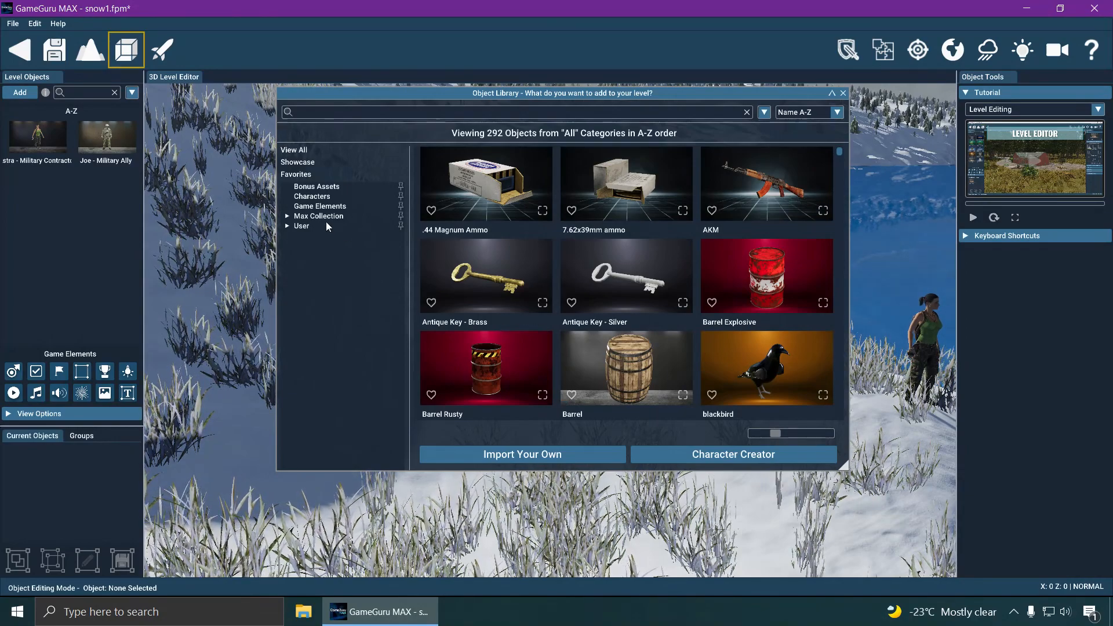
pyautogui.click(318, 216)
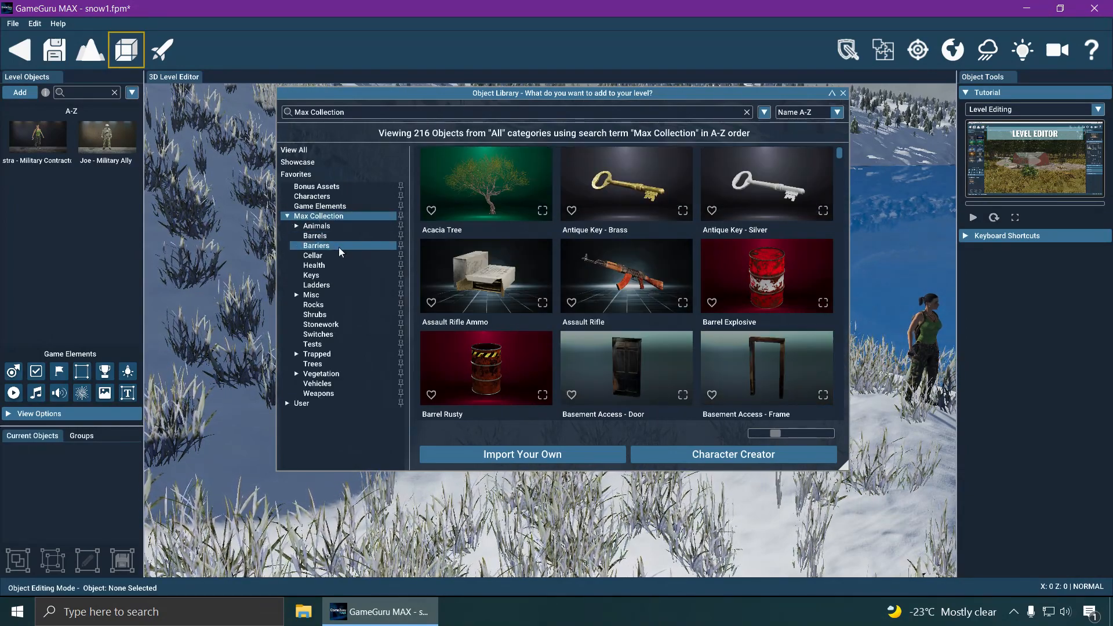
pyautogui.click(315, 236)
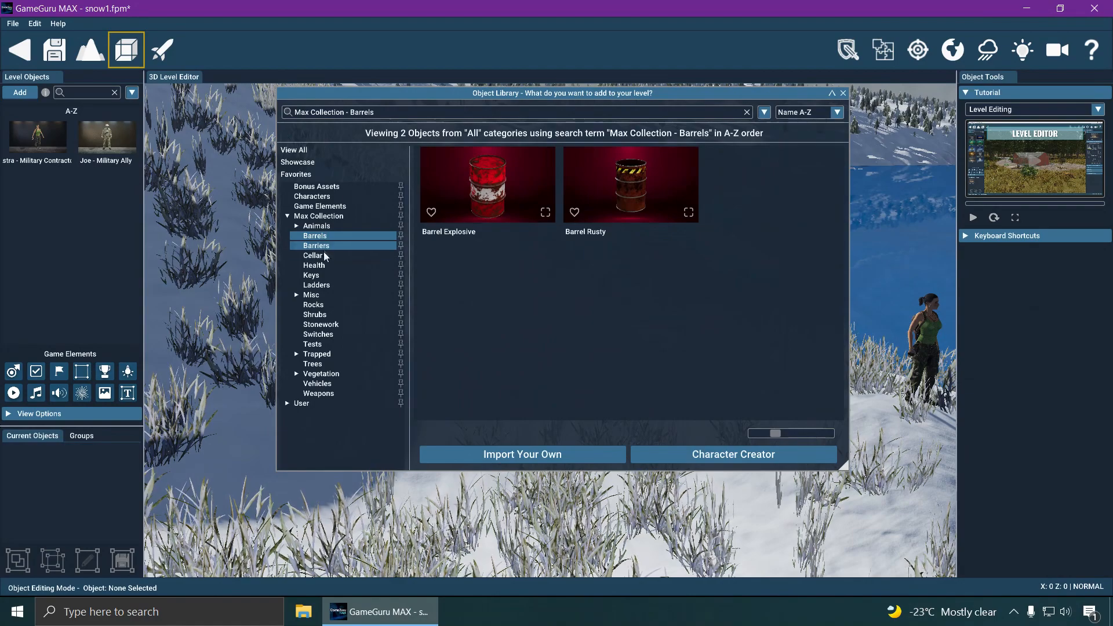
pyautogui.click(311, 275)
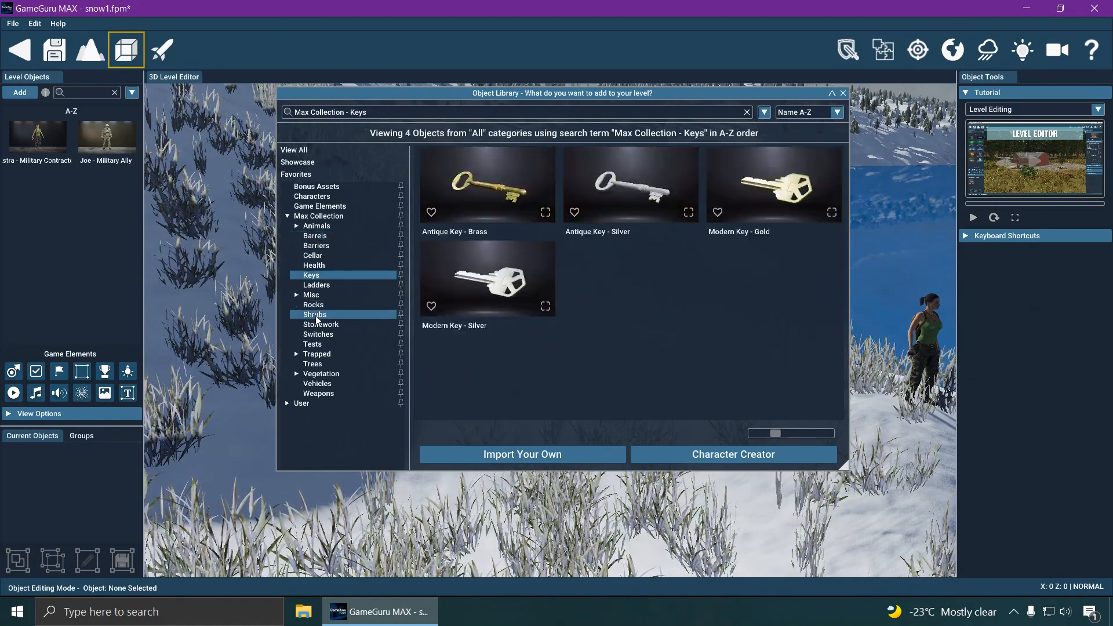
pyautogui.click(314, 315)
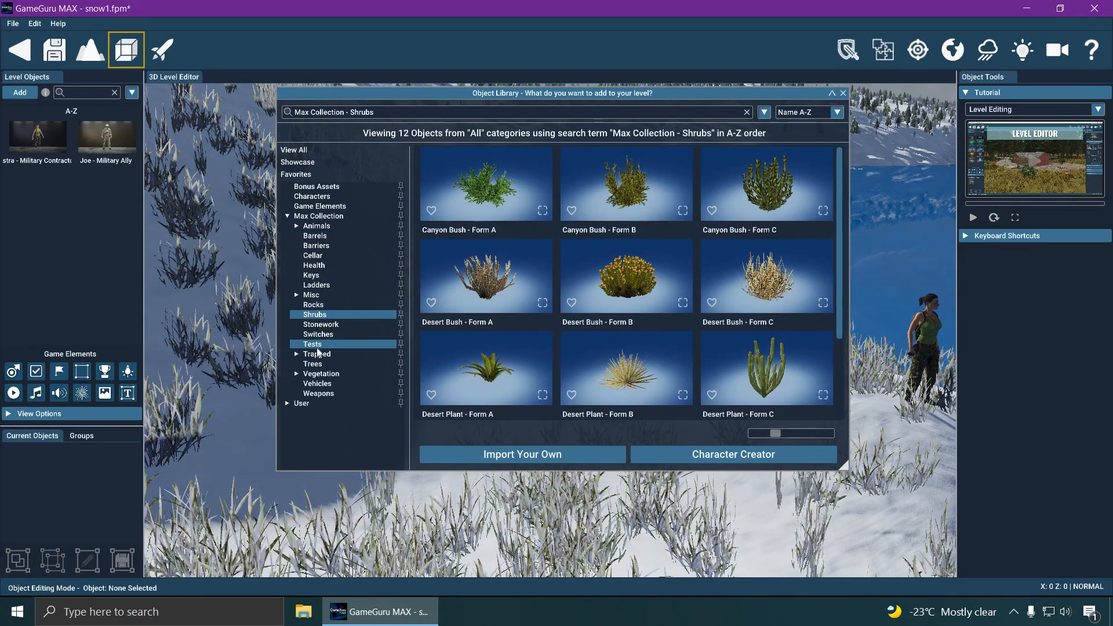
pyautogui.click(841, 93)
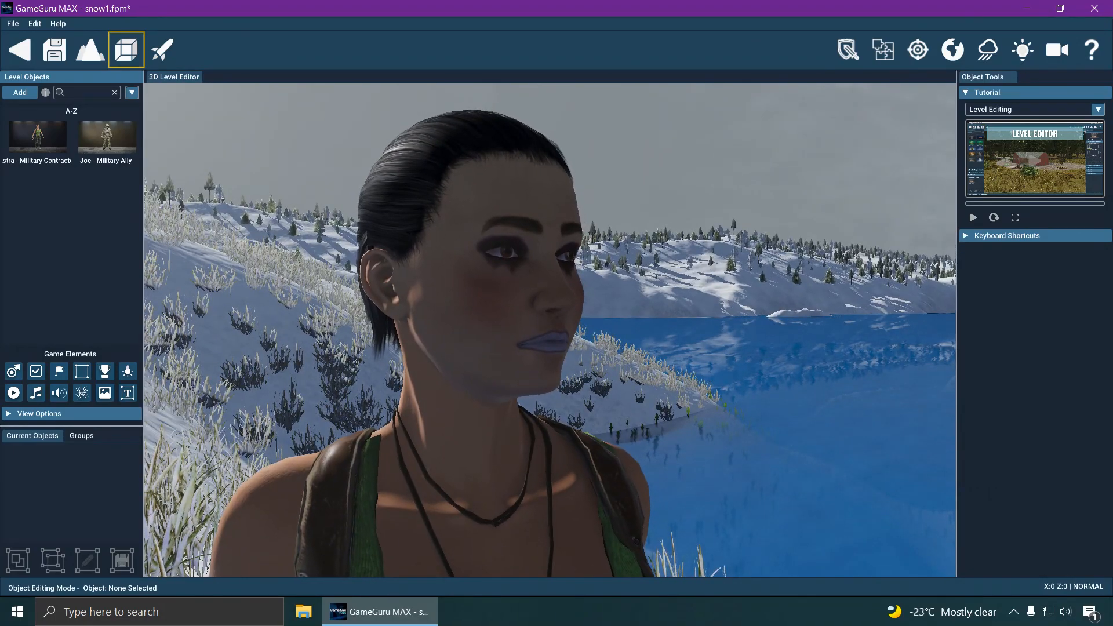